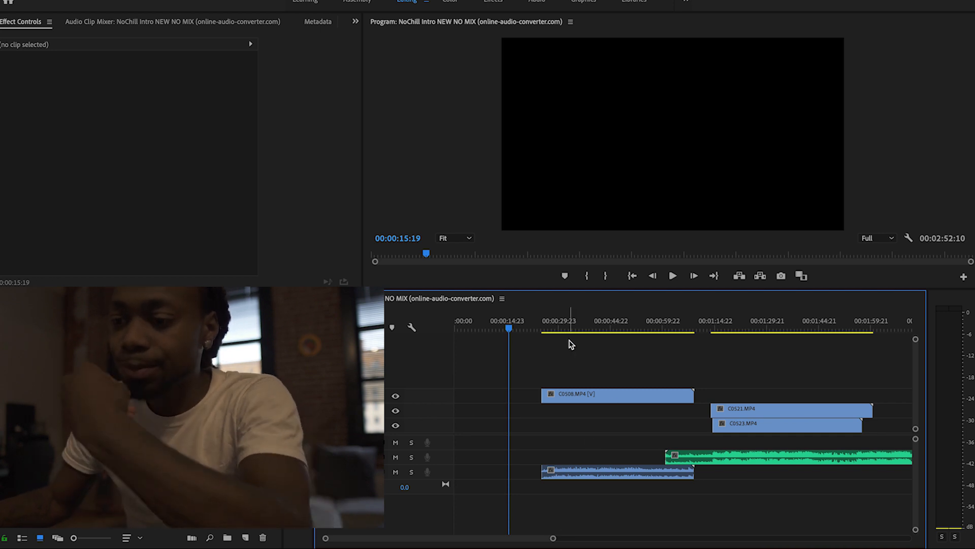
- Stack C0508 over C0521 and C0523 at 01:14, sync by eye, and delete C0508's audio
left_click(615, 394)
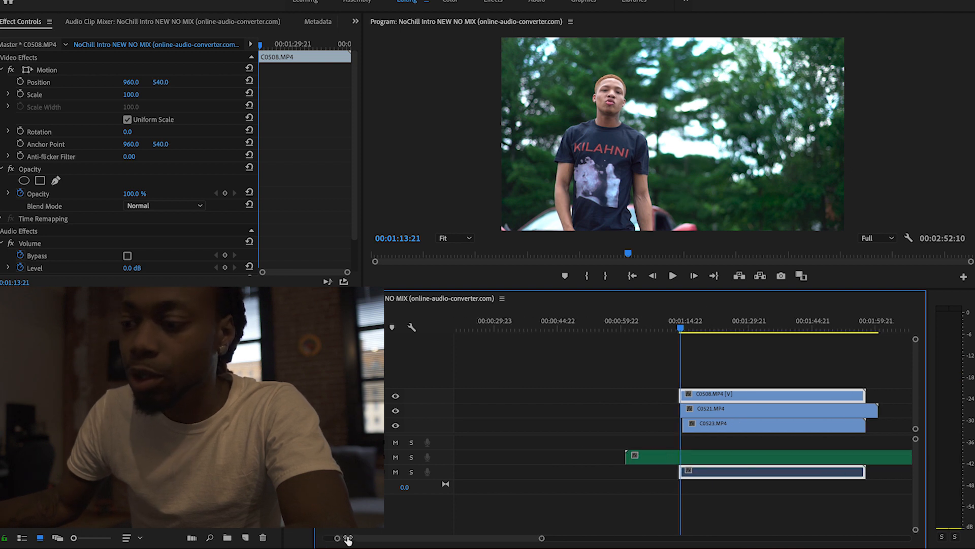
left_click(673, 276)
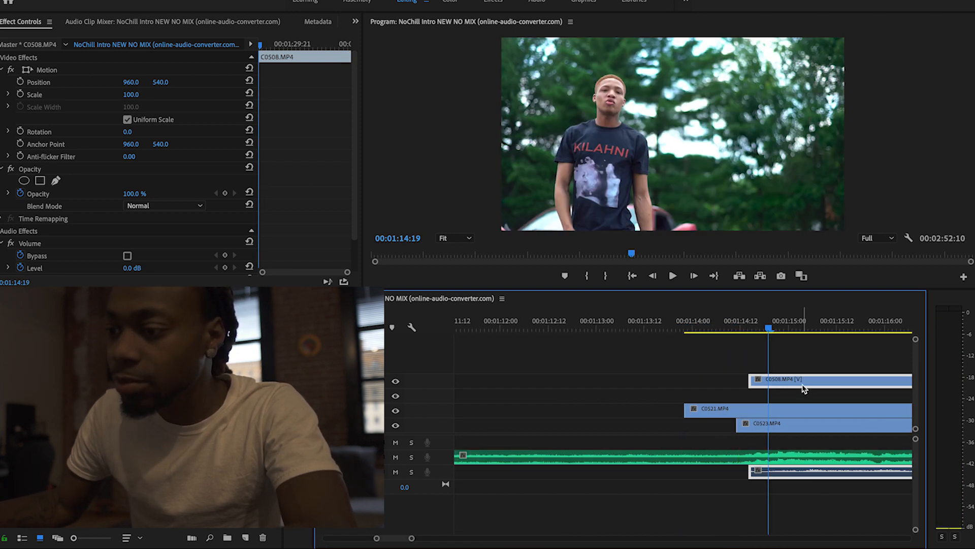
left_click(672, 275)
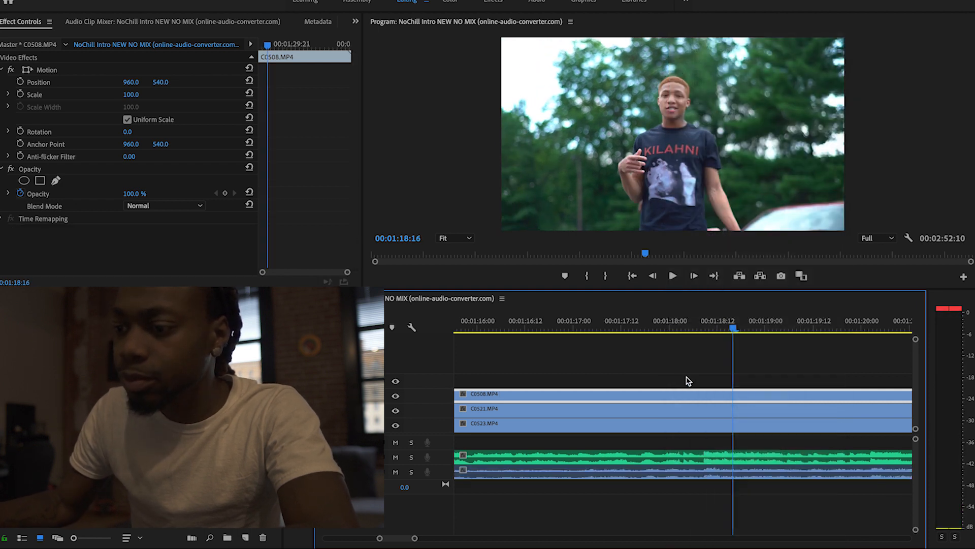
left_click(687, 373)
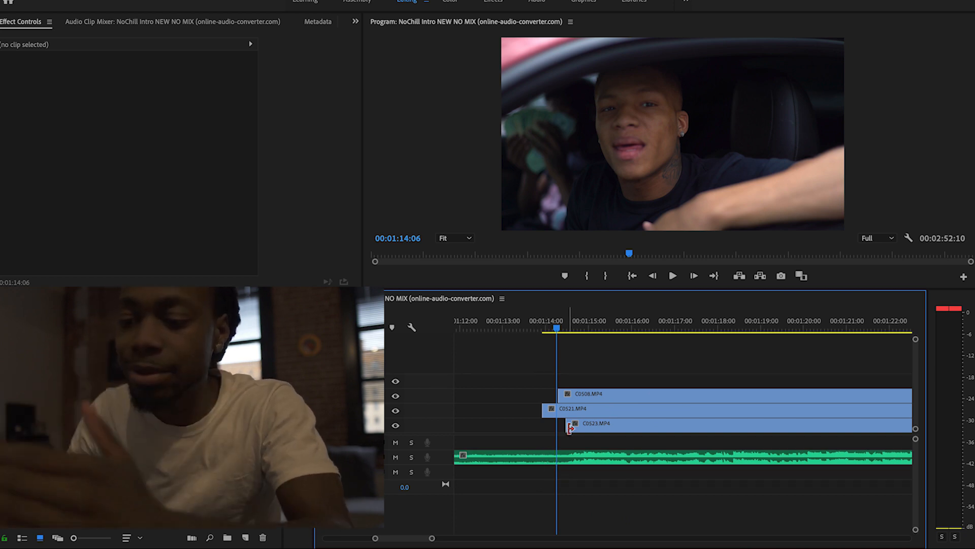
- Razor C0508 on the beats around 01:17–01:26 and delete alternate pieces to leave gaps
left_click(673, 275)
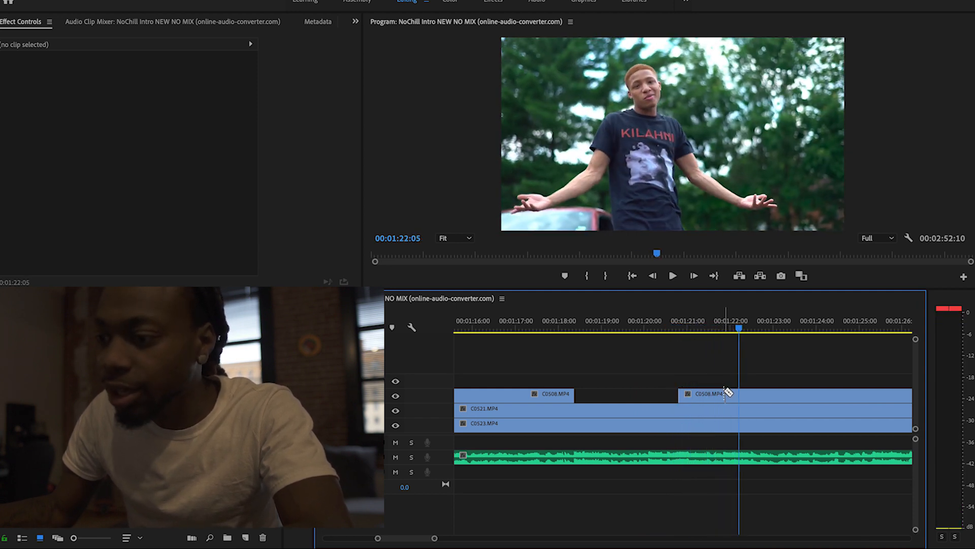
left_click(640, 321)
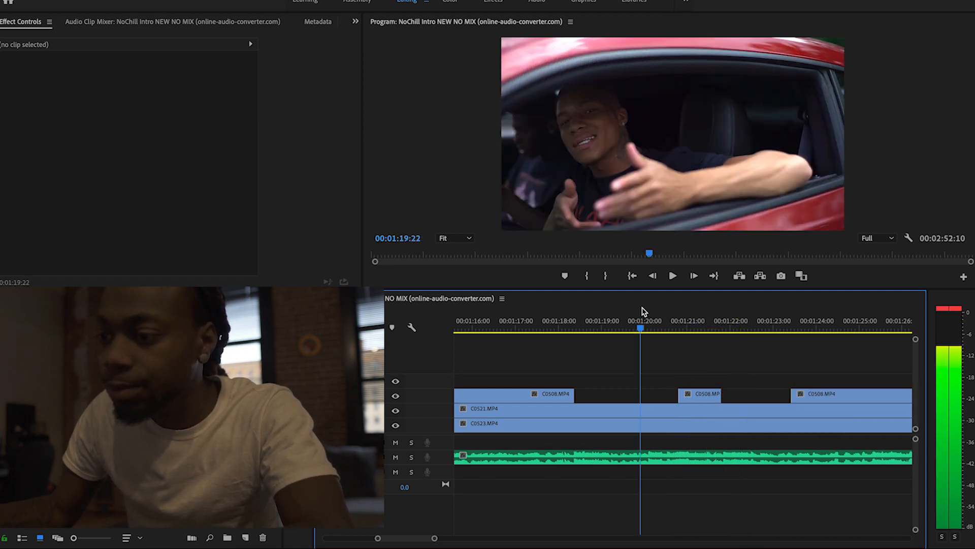
left_click(672, 276)
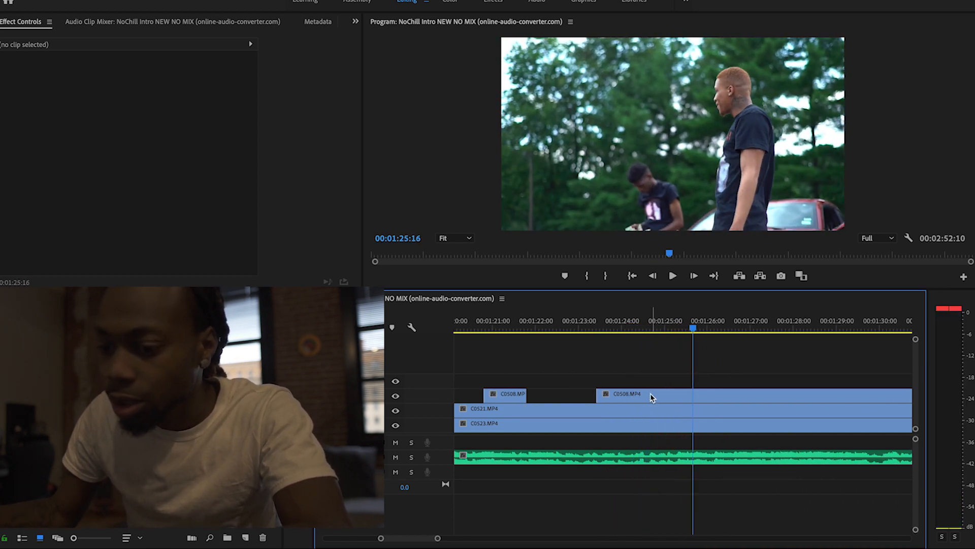
left_click(654, 394)
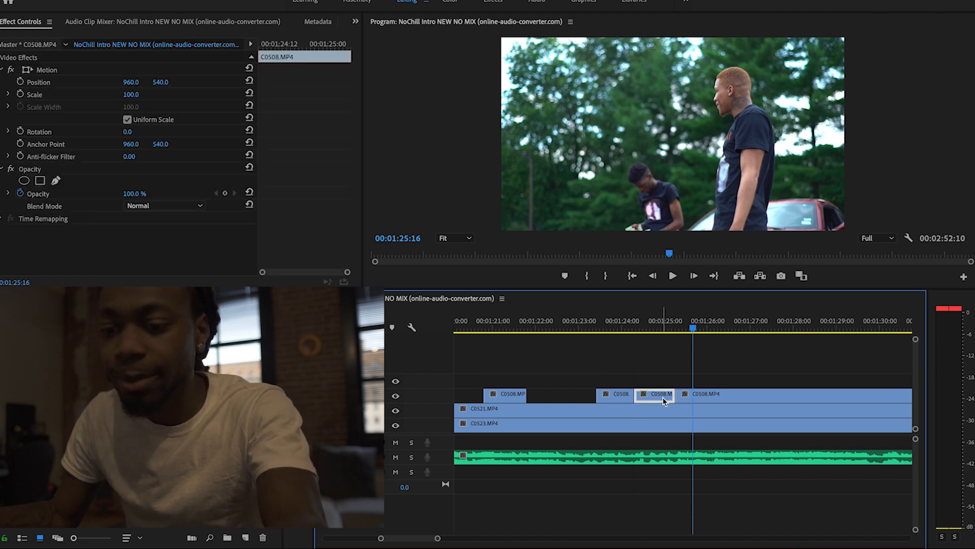
- Give the short C0508 piece near 01:25 a new speed in Speed/Duration
right_click(656, 395)
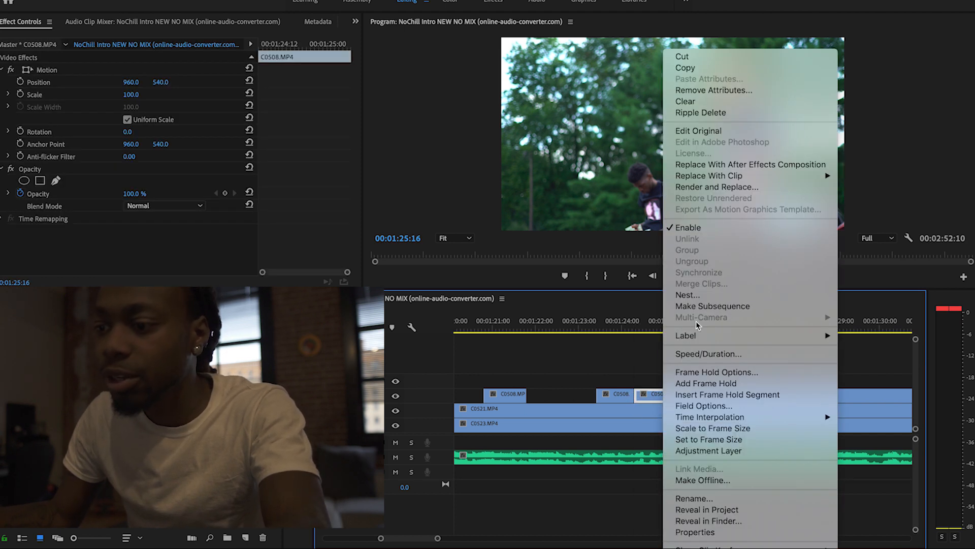
left_click(707, 354)
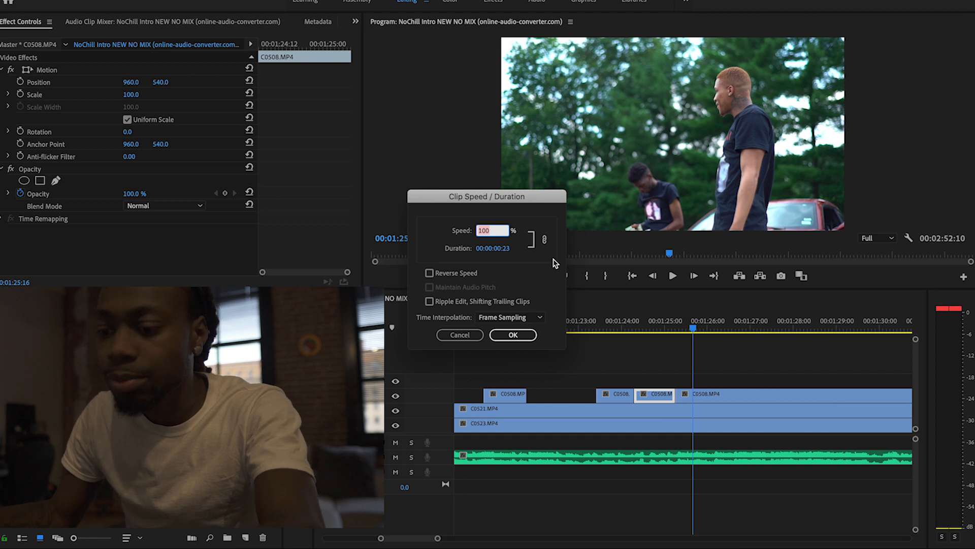
left_click(512, 335)
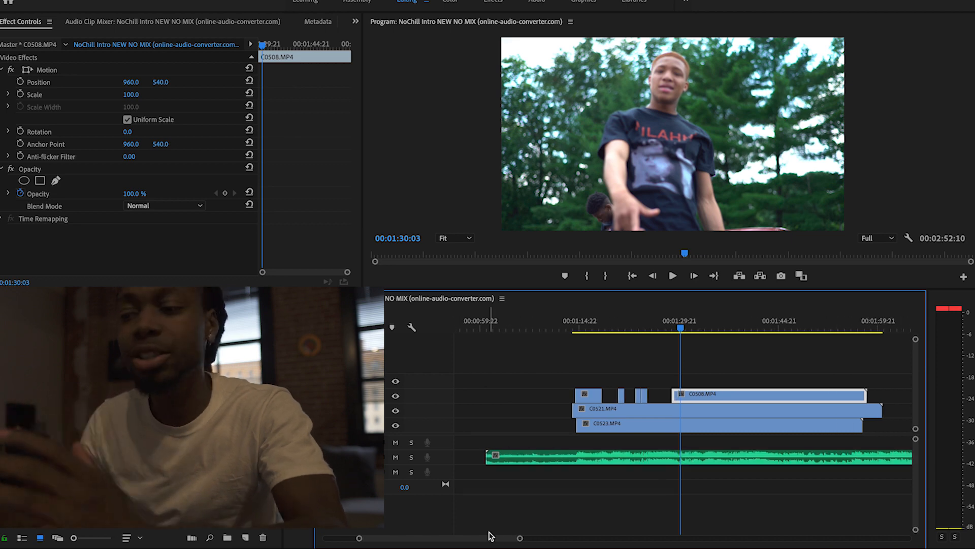
- Place C0507 with its audio on video track 2 around 00:00:27
left_click(600, 330)
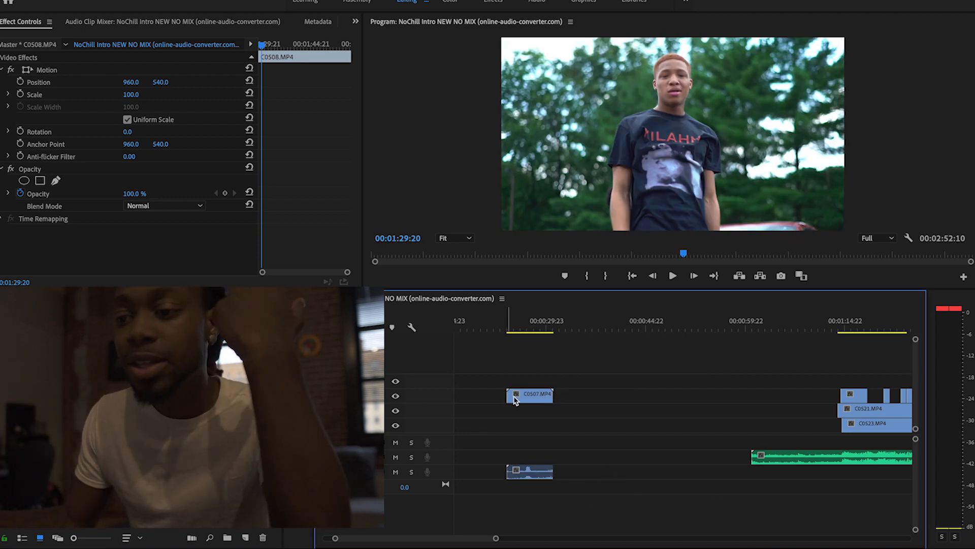
- Zoom in on C0507 and unlink its video from its audio
left_click(513, 328)
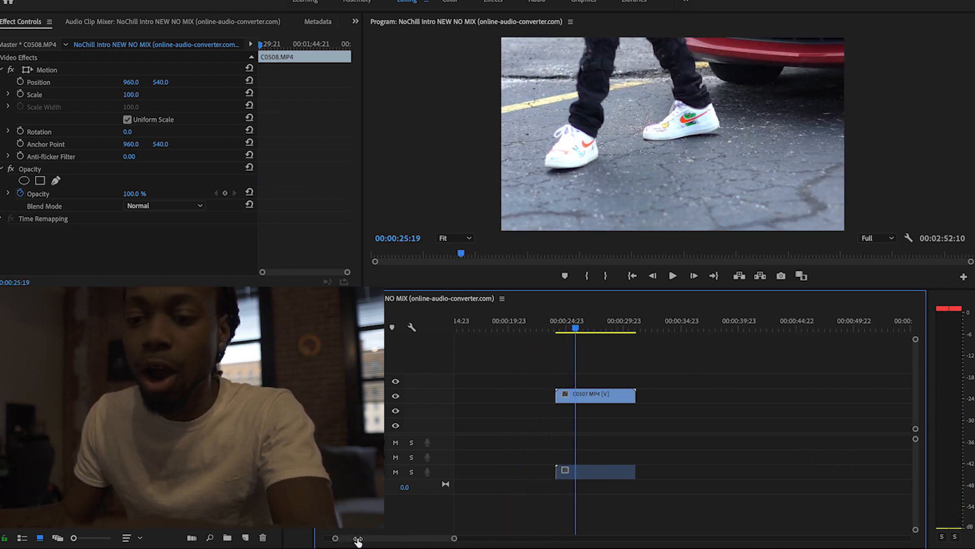
right_click(593, 396)
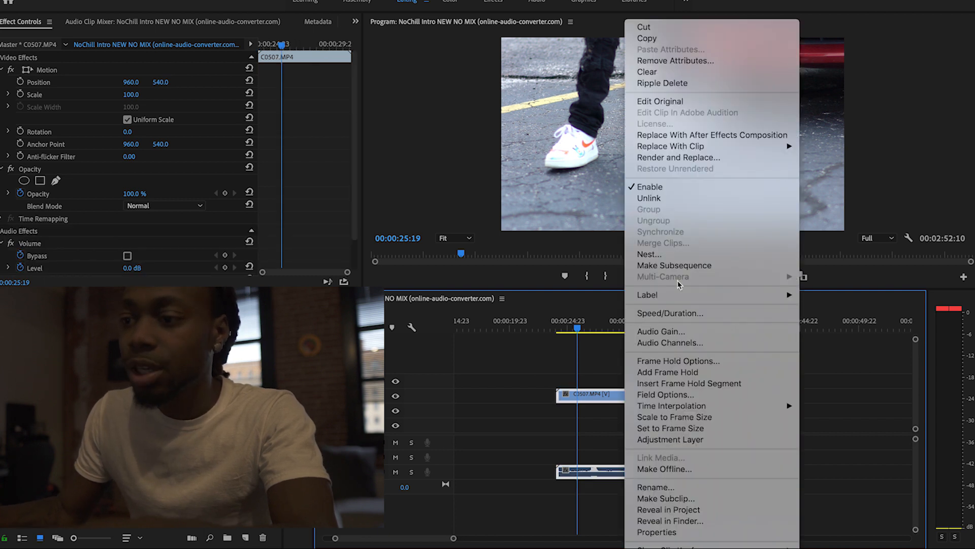
left_click(595, 471)
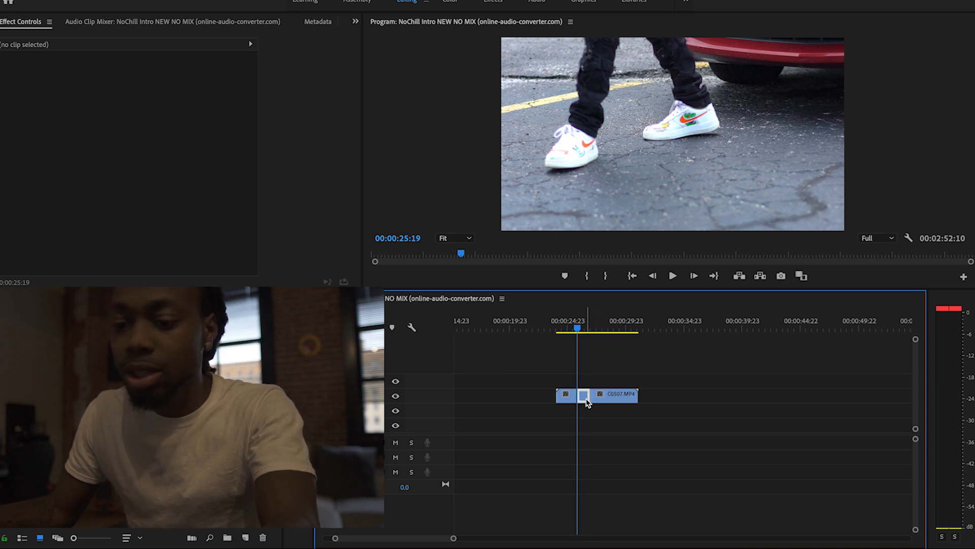
- Slow down two C0507 pieces, setting the middle piece to 25% speed
right_click(585, 394)
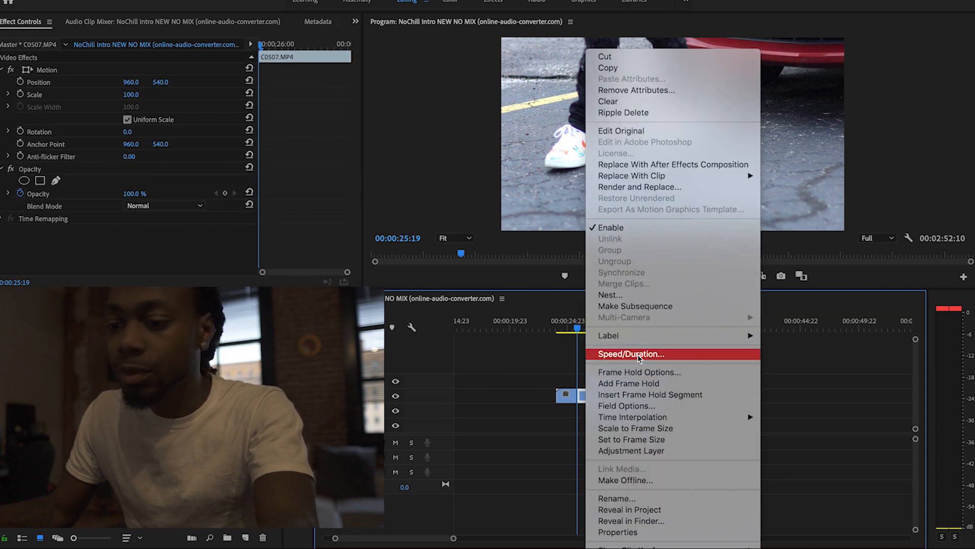
left_click(630, 353)
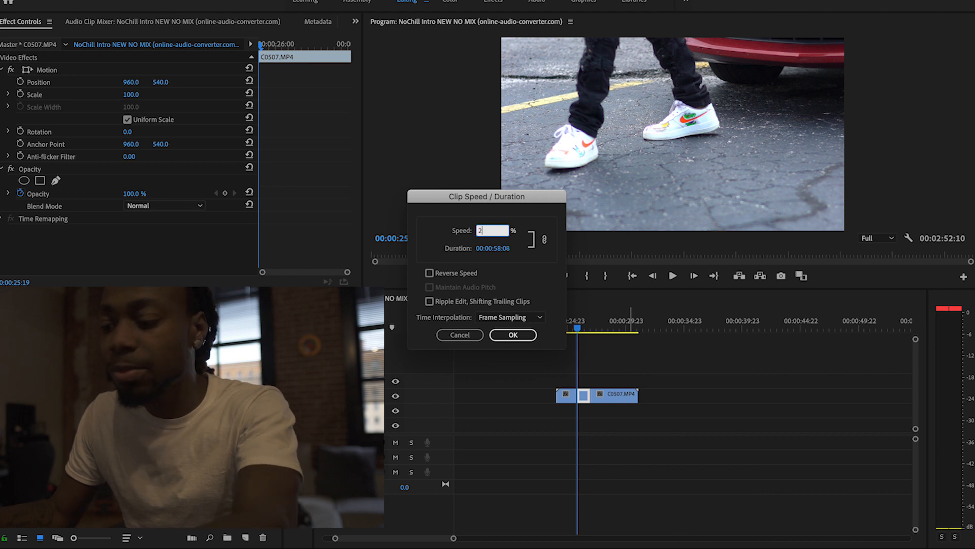
left_click(512, 335)
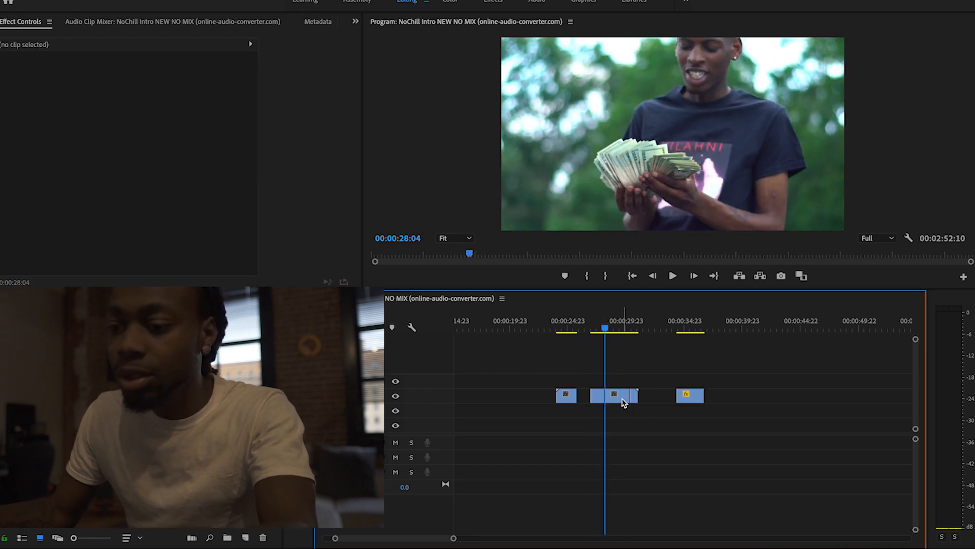
right_click(613, 396)
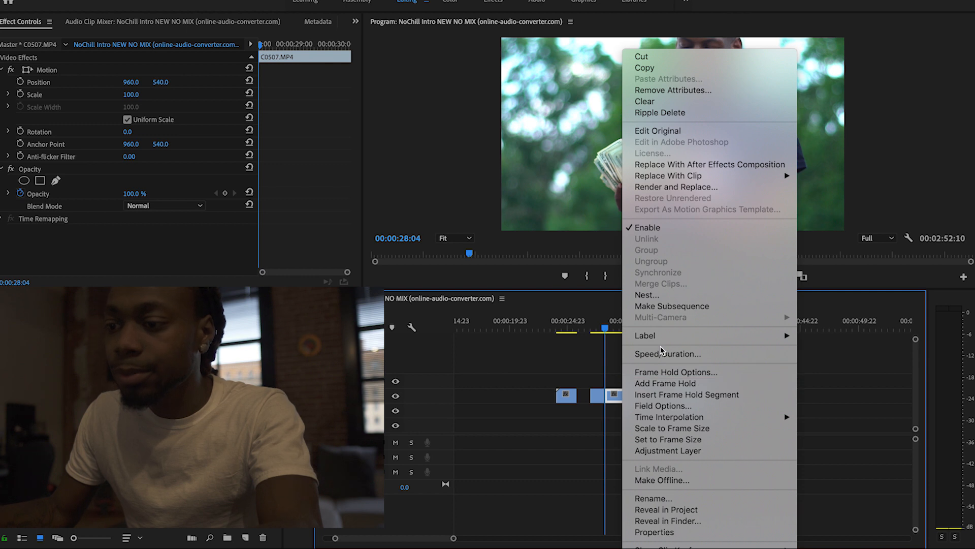
left_click(667, 354)
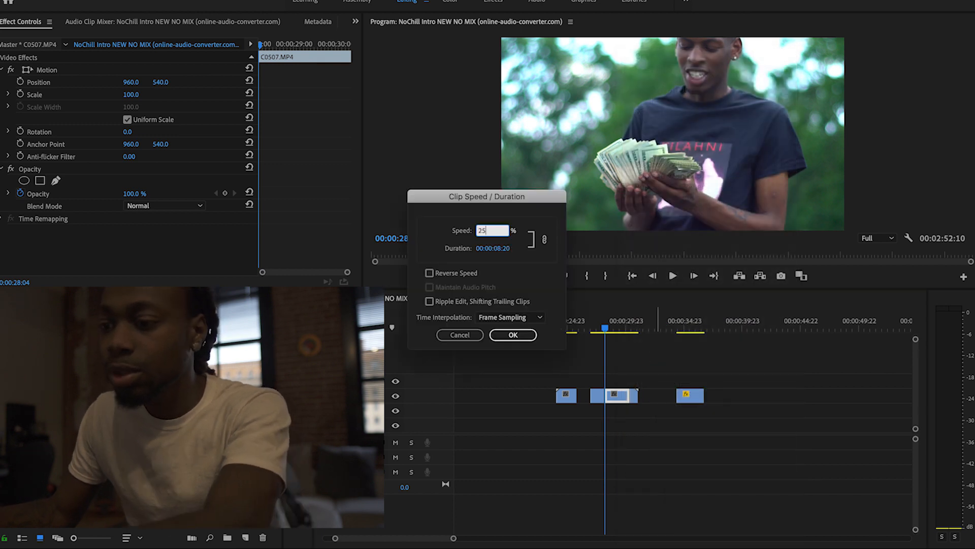
left_click(513, 335)
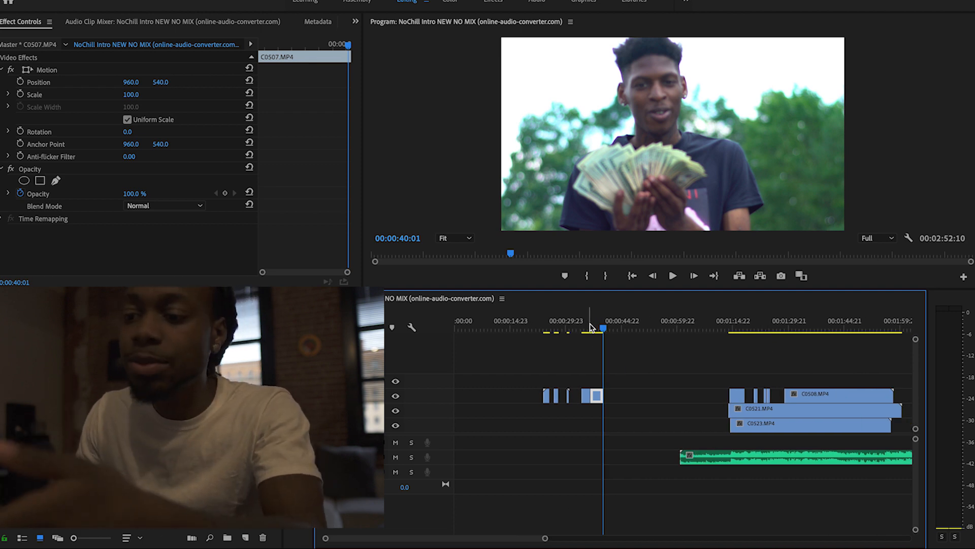
left_click(596, 328)
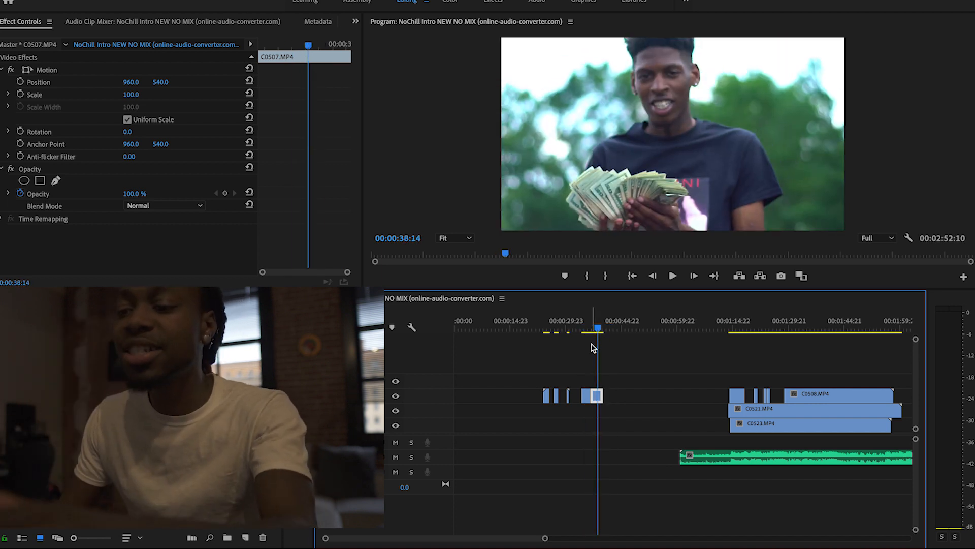
scroll("right", 3)
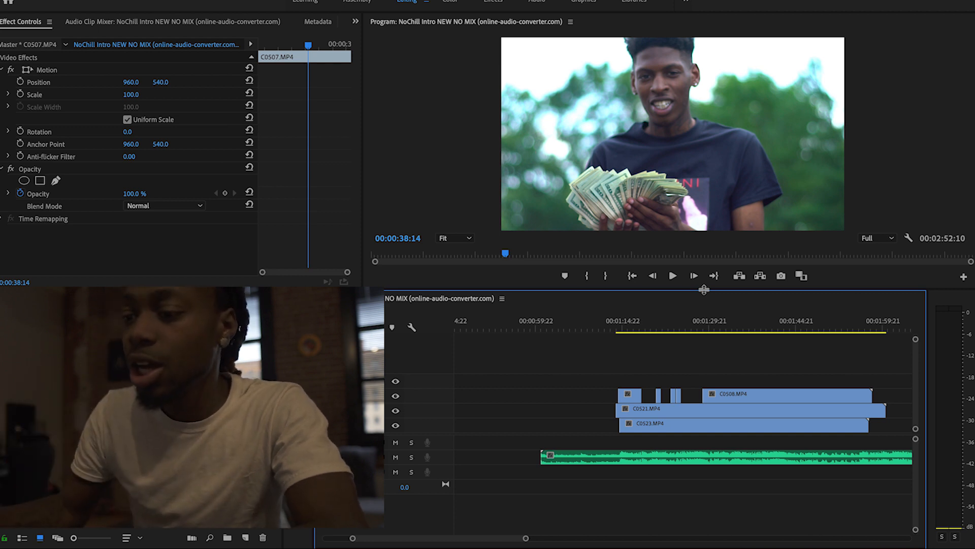
- Zoom to 01:23–01:29 and razor C0521 twice to isolate a short piece at 01:26
left_click(635, 327)
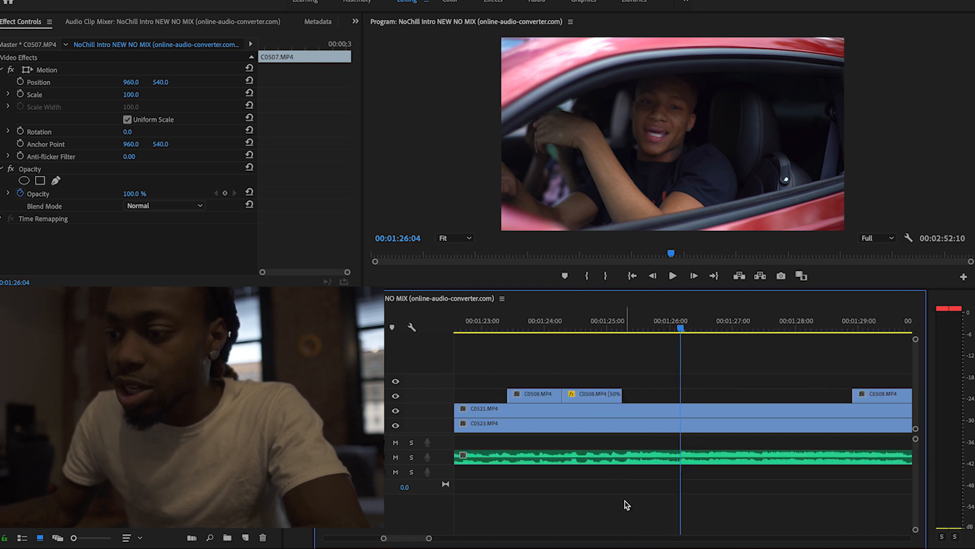
left_click(672, 275)
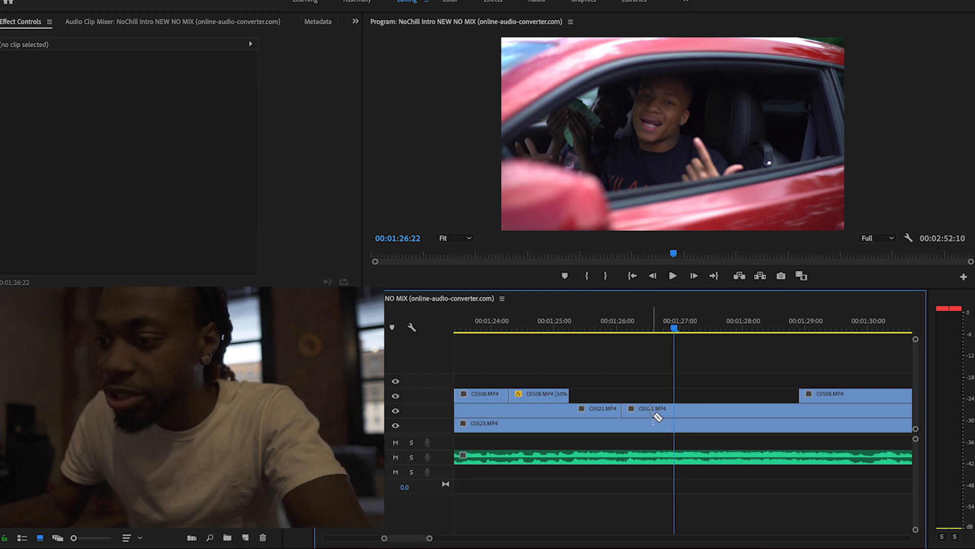
left_click(644, 409)
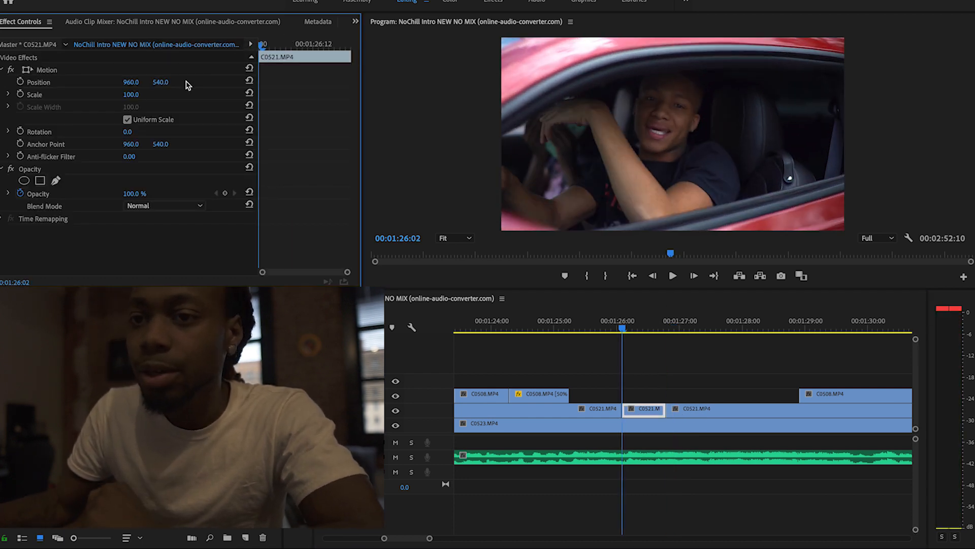
- Keyframe the short C0521 piece's Scale from 100 to 111 and back, then replay it
left_click(33, 94)
type("111")
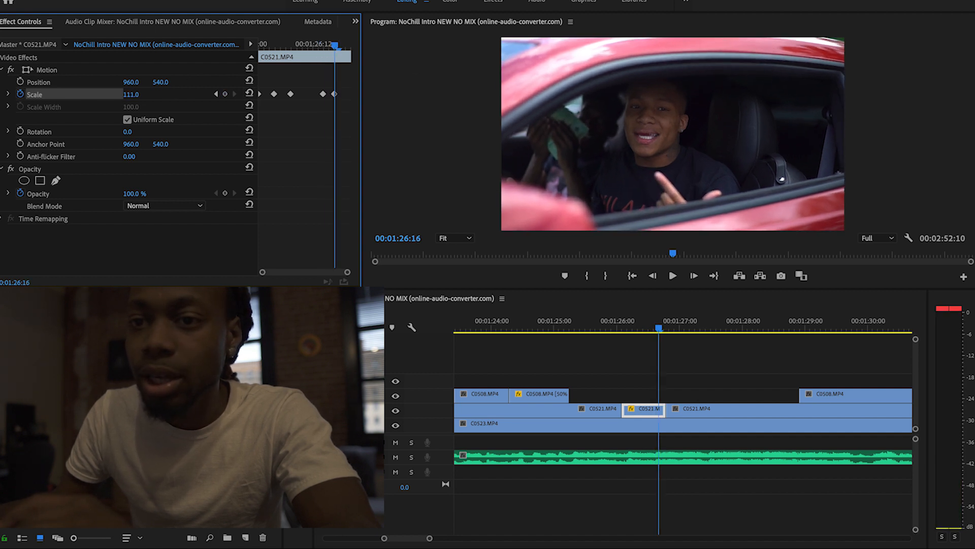
left_click_drag(134, 94, 133, 90)
type("100")
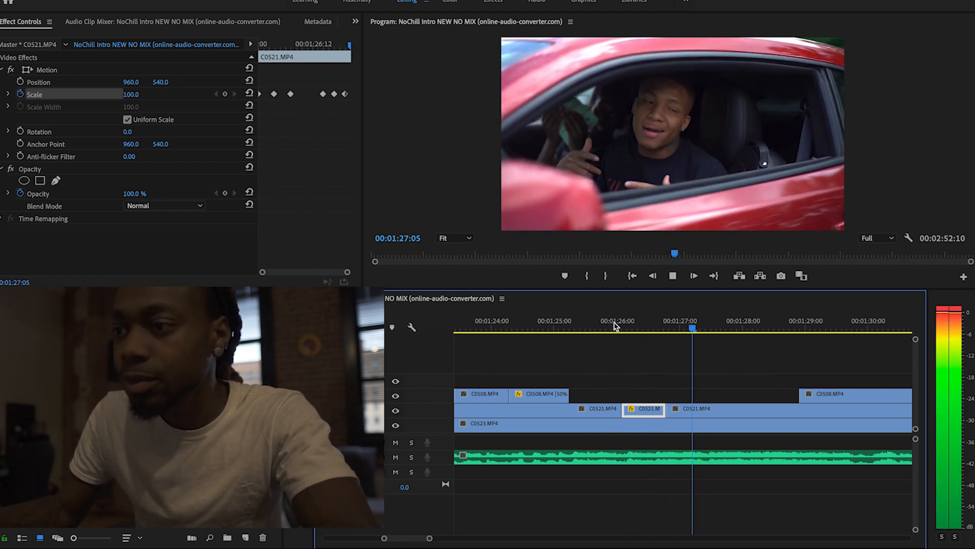
left_click(619, 328)
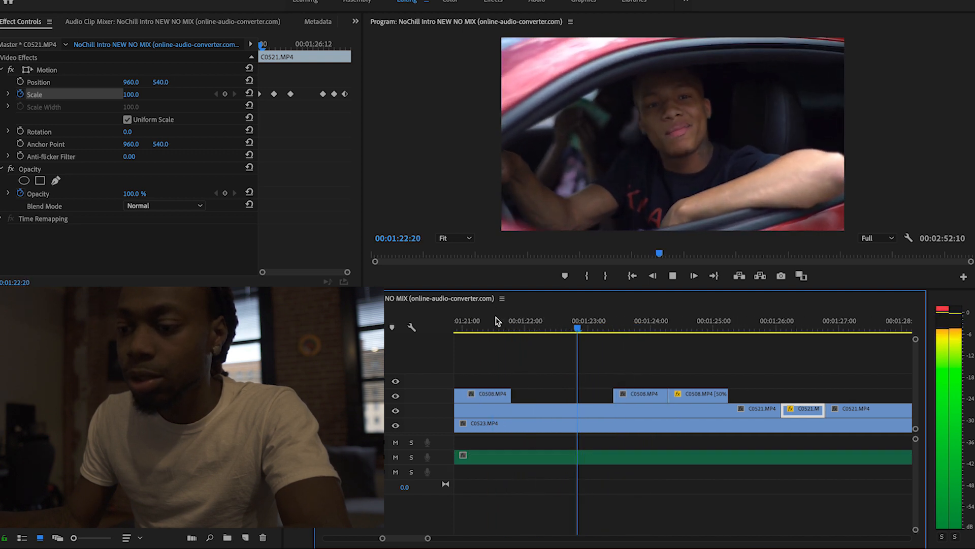
- Select the keyframed C0521 clip near 01:19:22 and choose its Motion effect in Effect Controls
left_click(693, 275)
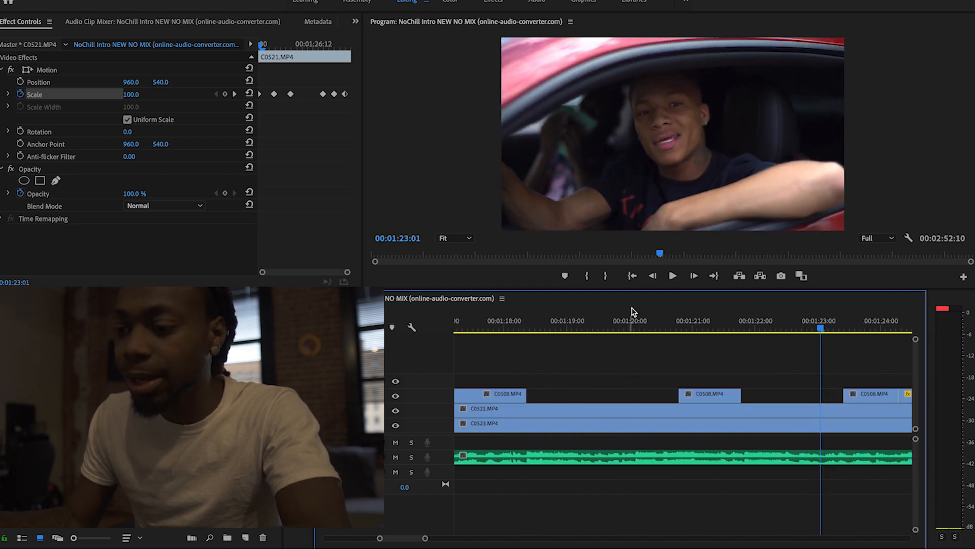
left_click(625, 320)
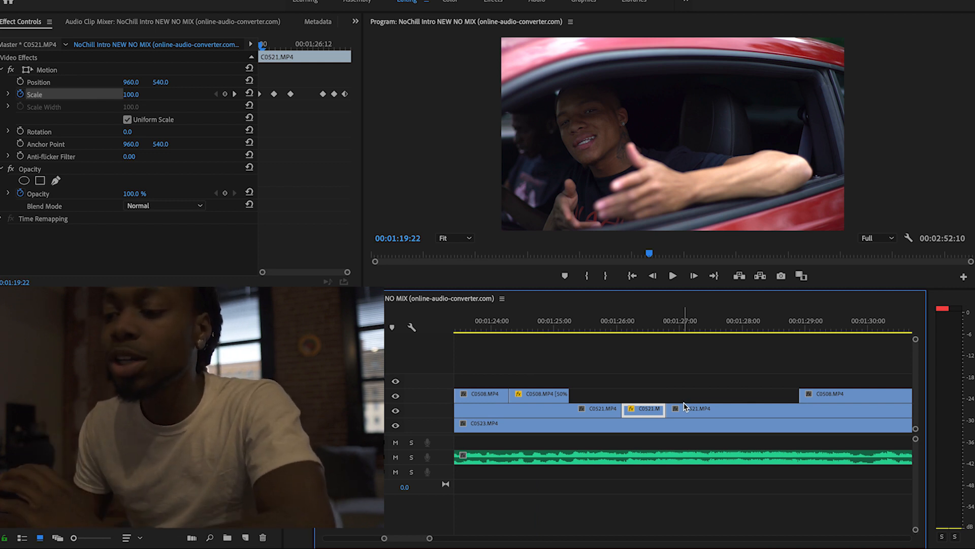
scroll("left", 3)
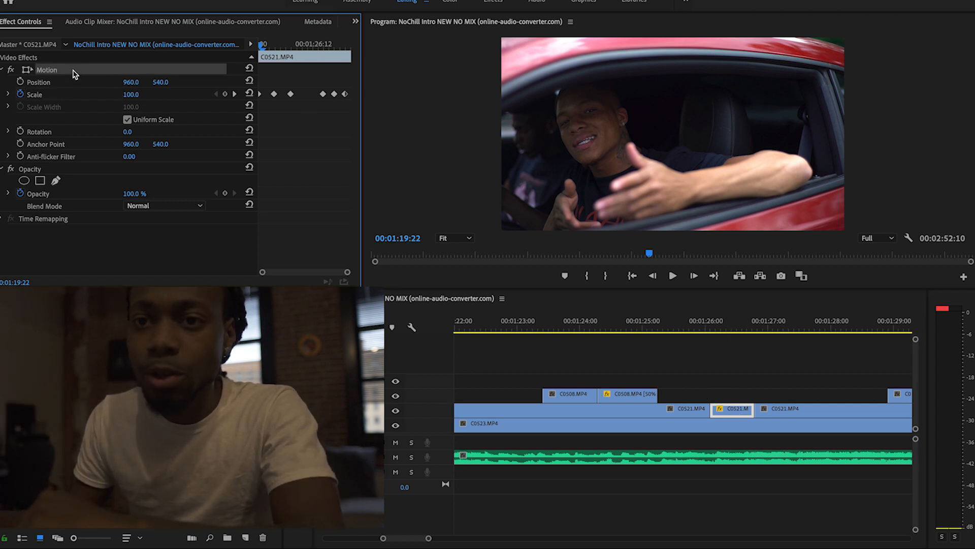
- Save the keyframed Motion zoom as a custom preset named 'vickmont Jump'
right_click(47, 69)
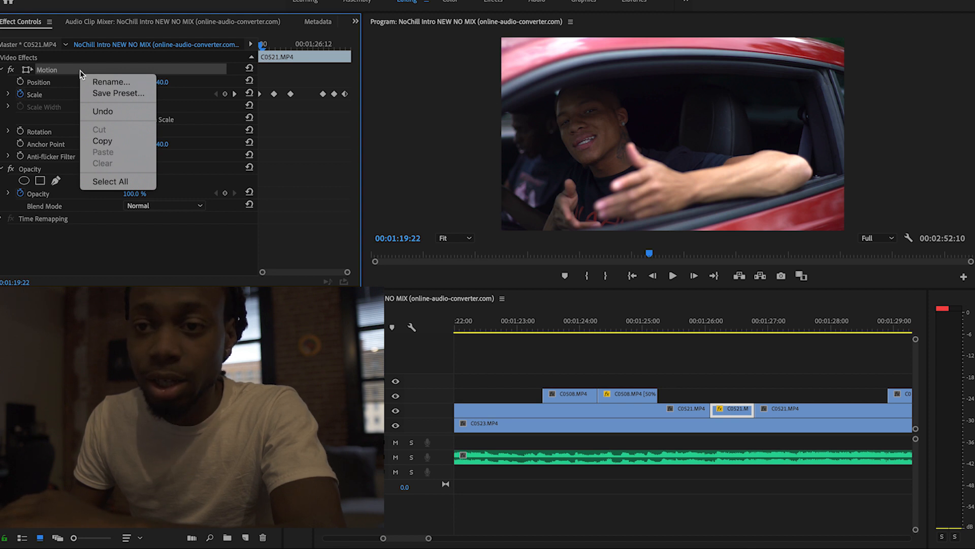
left_click(118, 93)
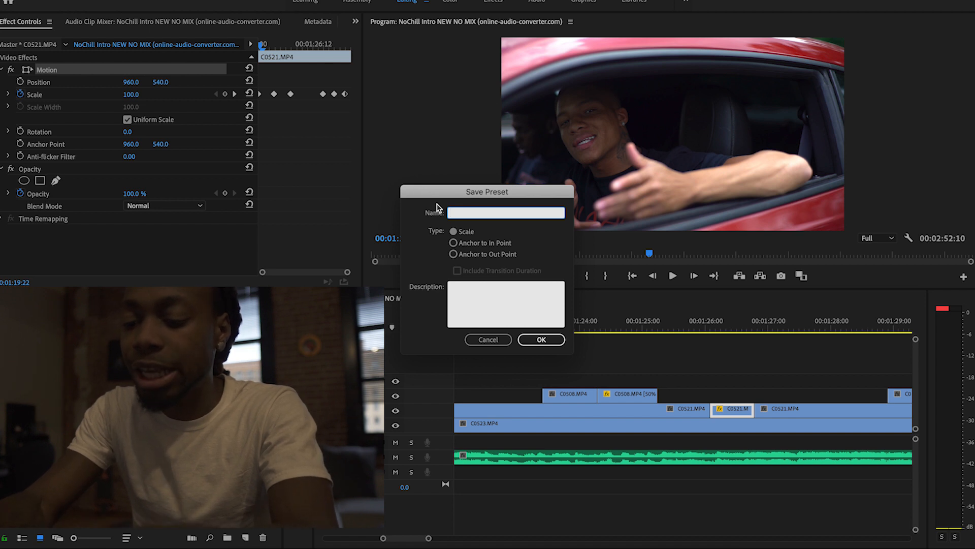
type("vickmont")
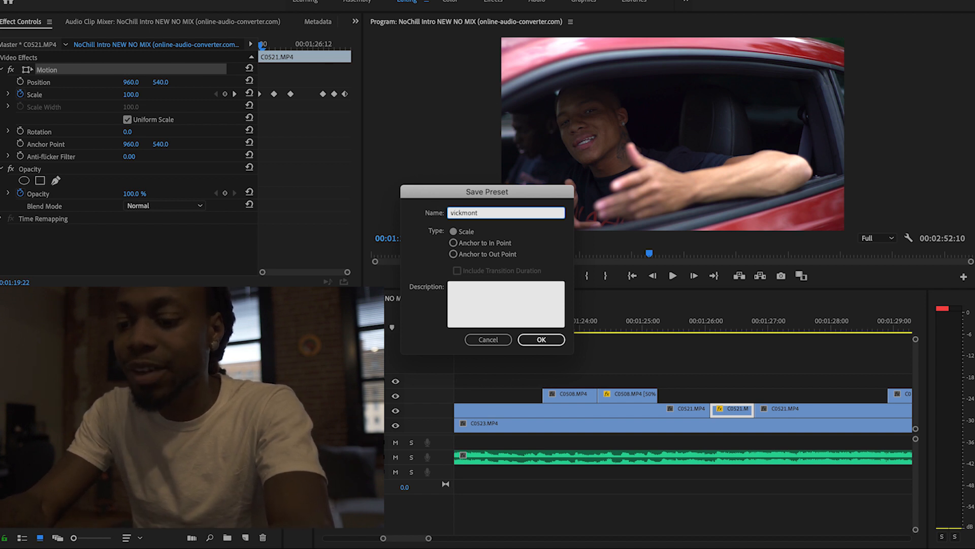
type("Ju")
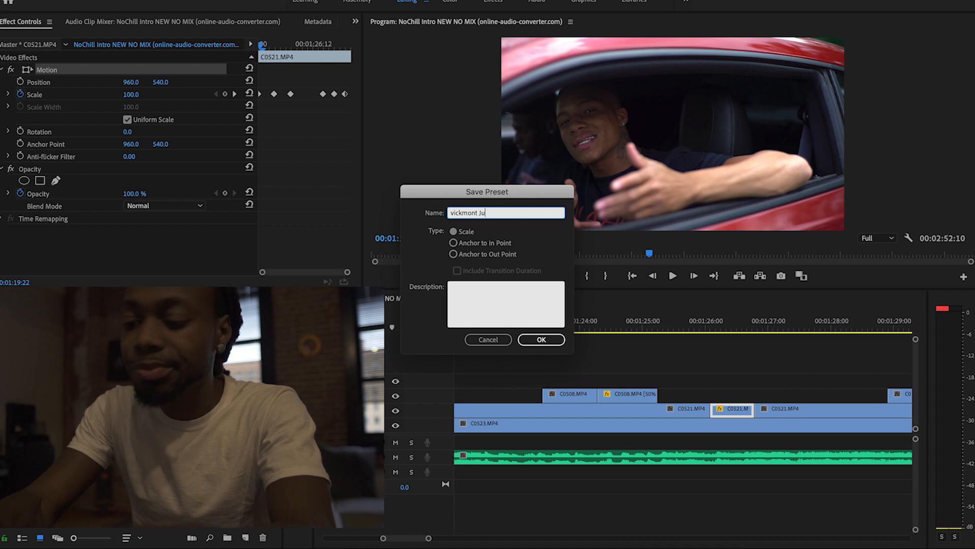
type("mb")
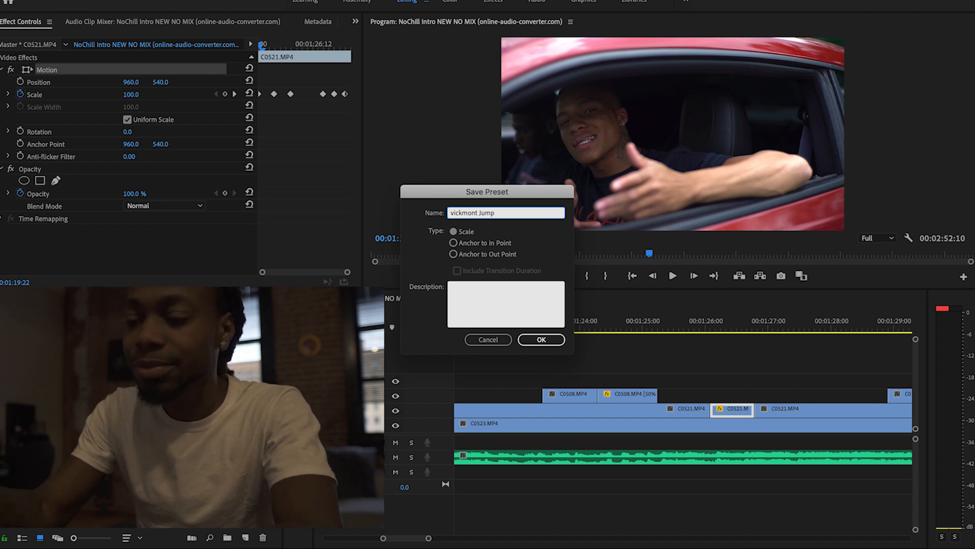
mouse_move(541, 340)
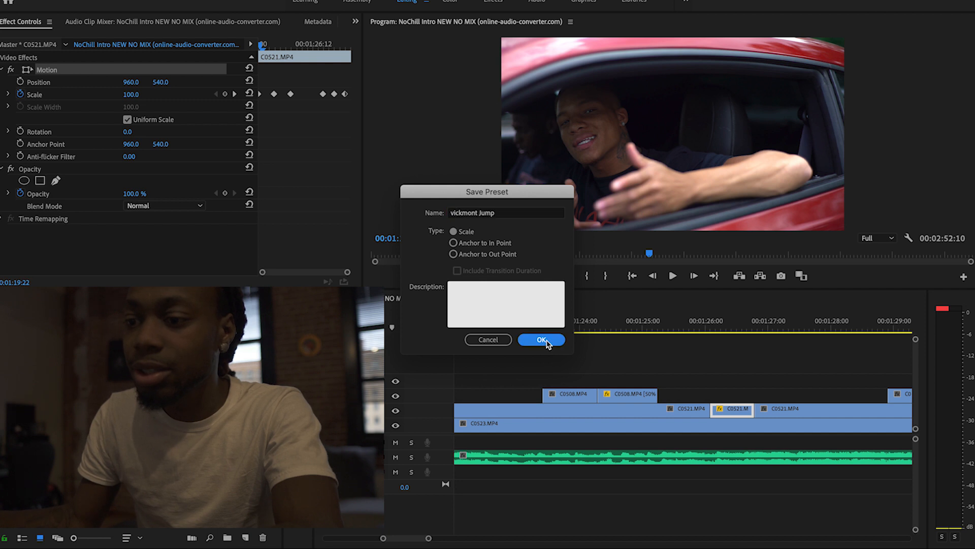
left_click(541, 340)
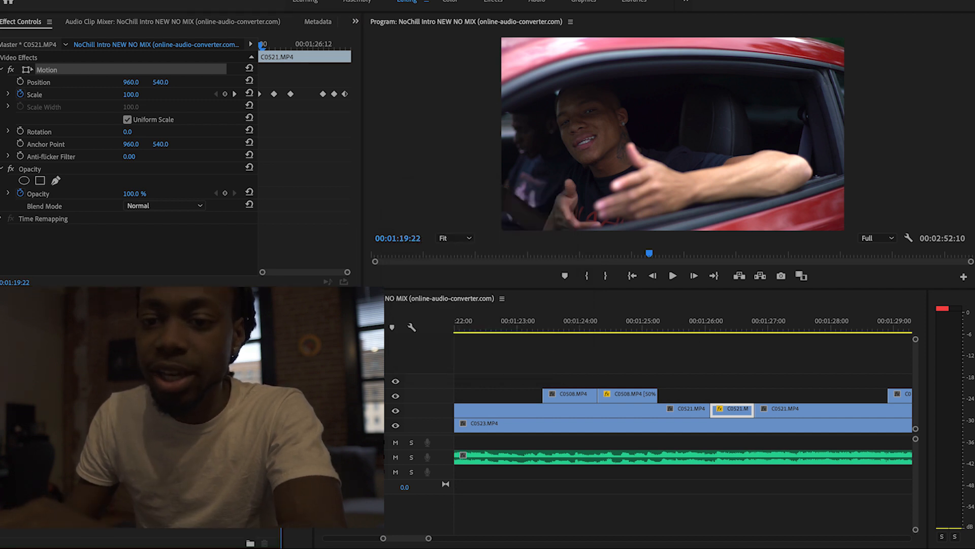
- Apply vickmont Jump to the short C0521 clip near 01:20 and move the playhead to 01:21:00
left_click(212, 298)
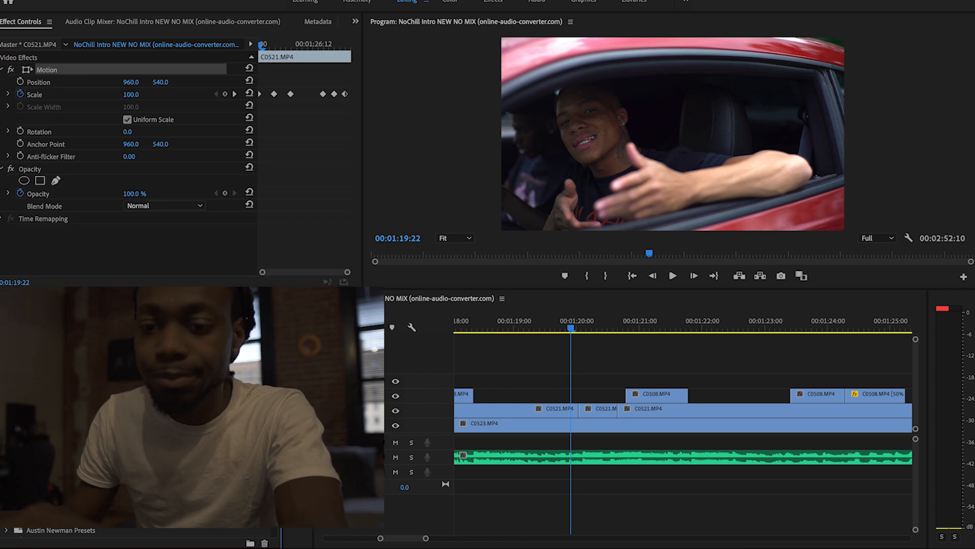
left_click(598, 410)
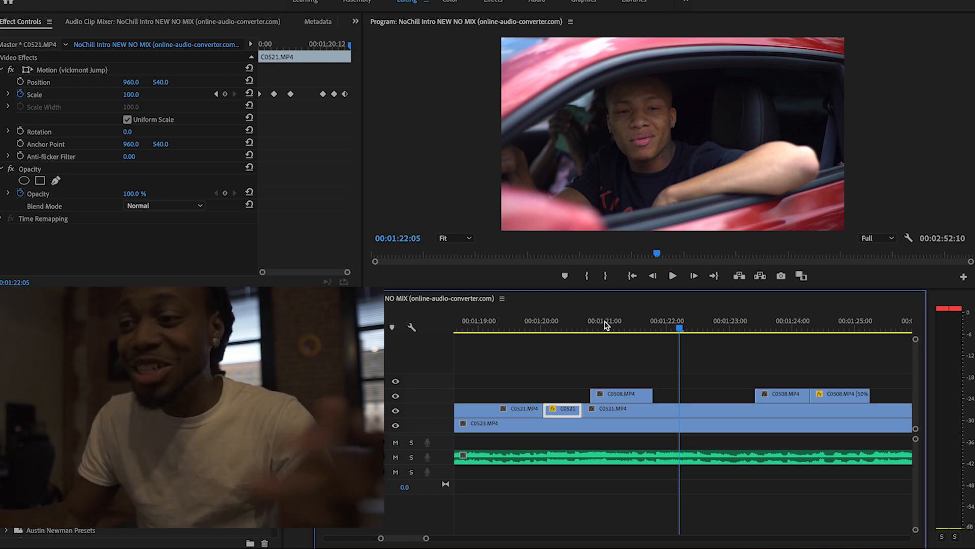
left_click(526, 321)
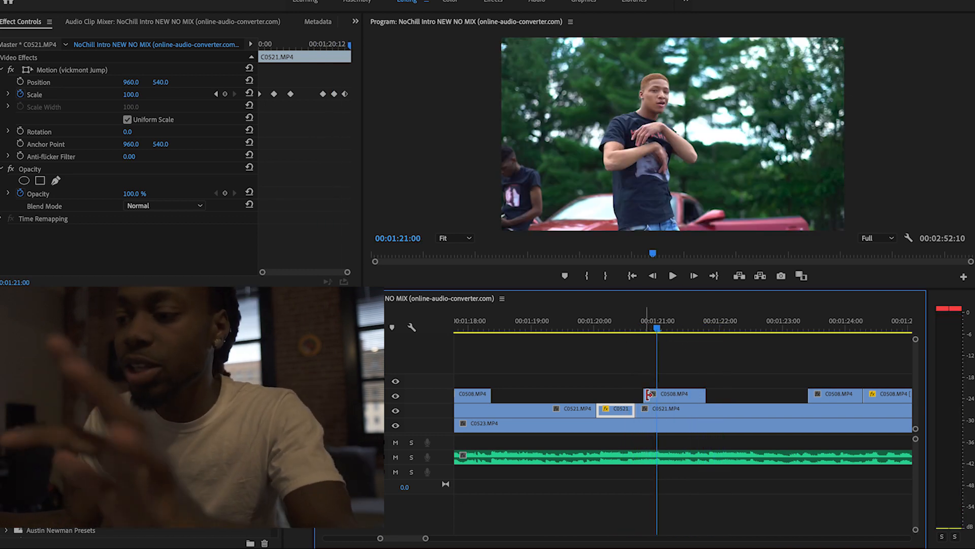
- Keyframe C0508's Scale and Position from normal framing at the start to 128 scale at 1335, 797
left_click(673, 394)
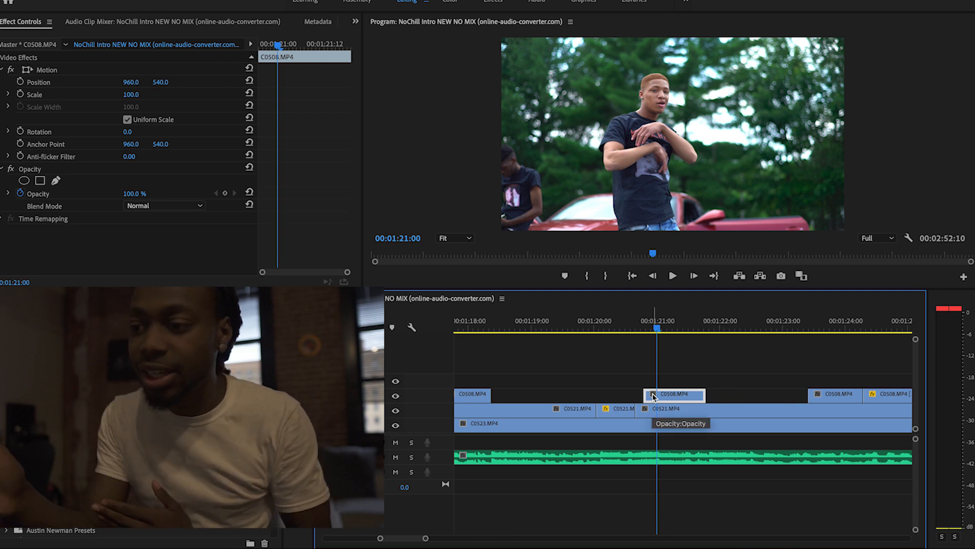
mouse_move(665, 352)
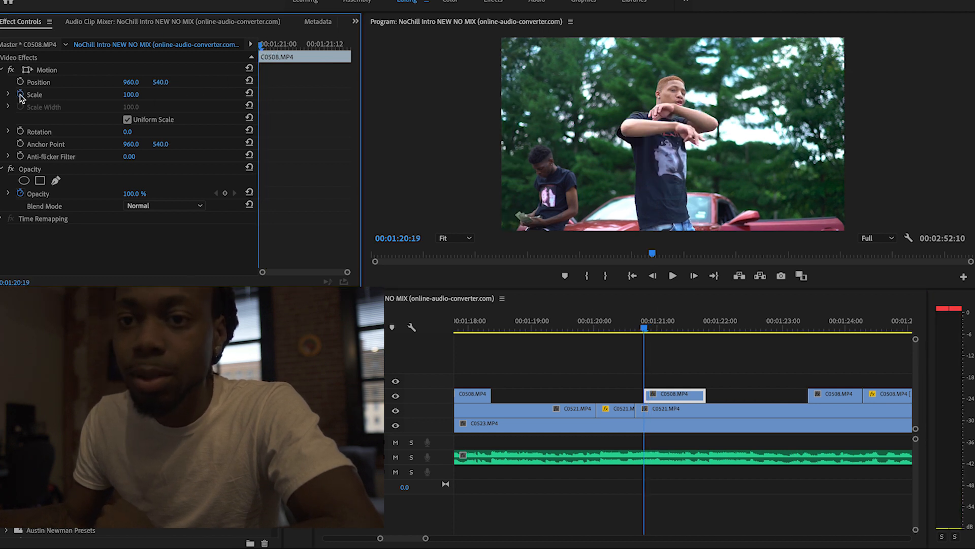
left_click(33, 94)
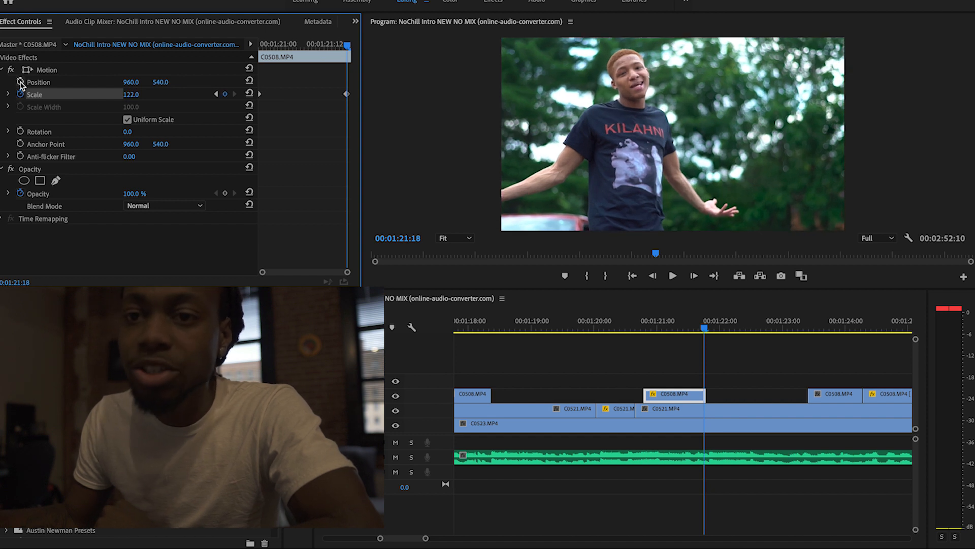
left_click(20, 81)
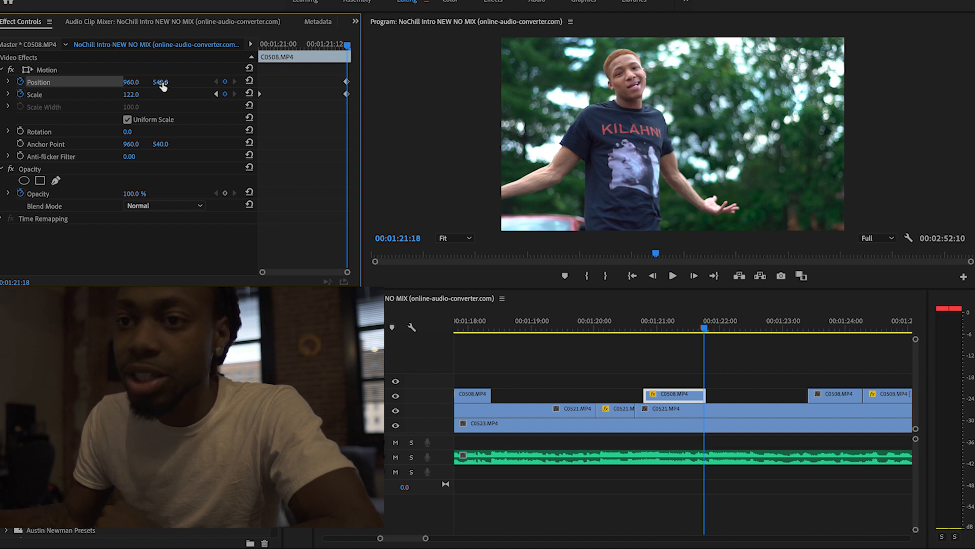
left_click_drag(160, 81, 161, 81)
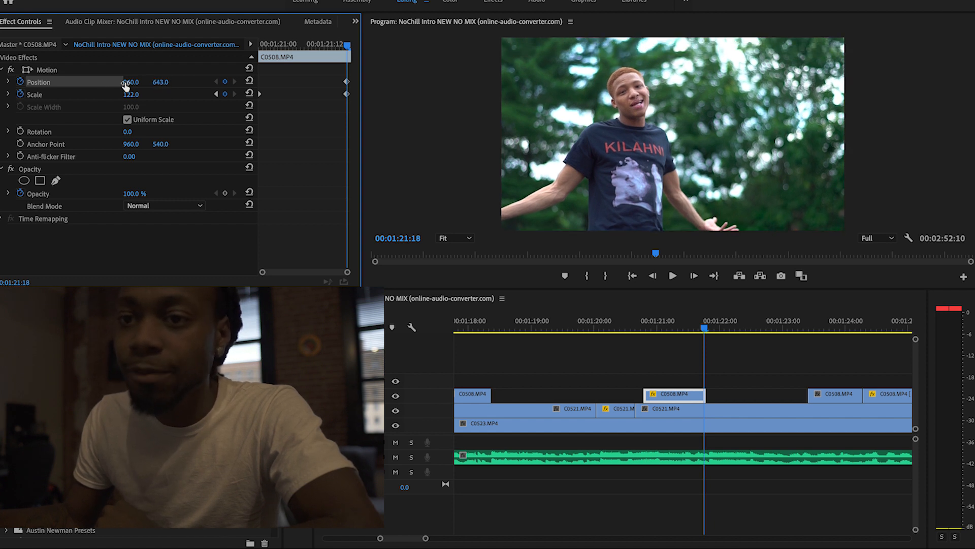
left_click_drag(130, 82, 155, 82)
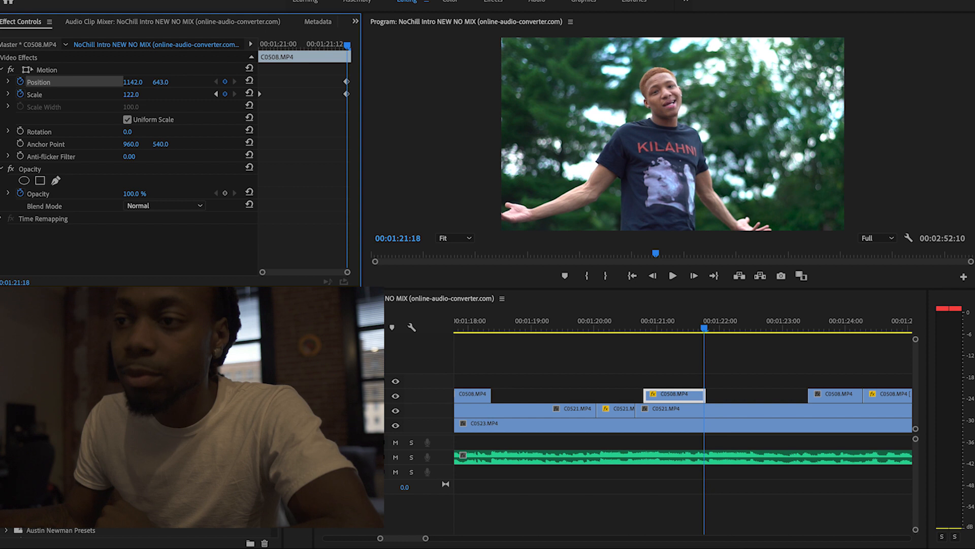
left_click_drag(131, 94, 156, 94)
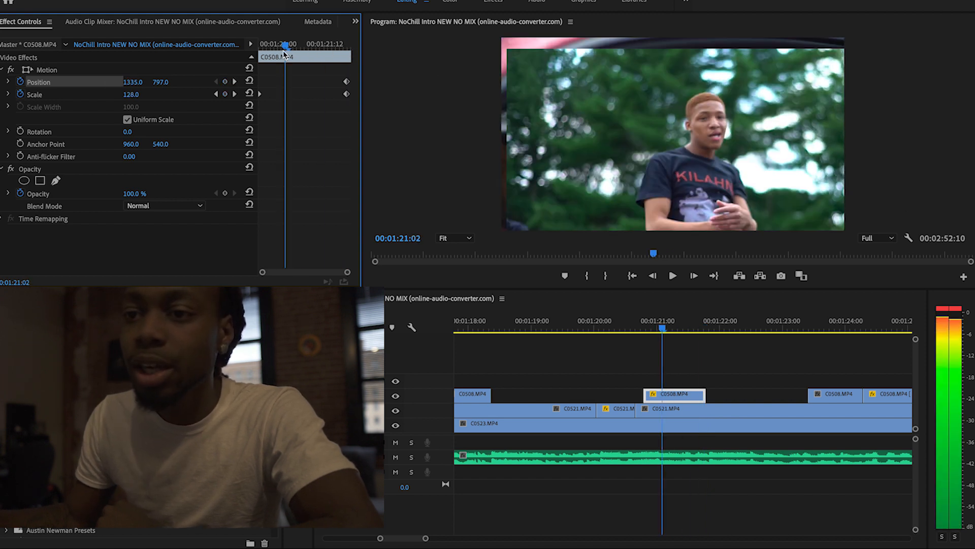
left_click(249, 94)
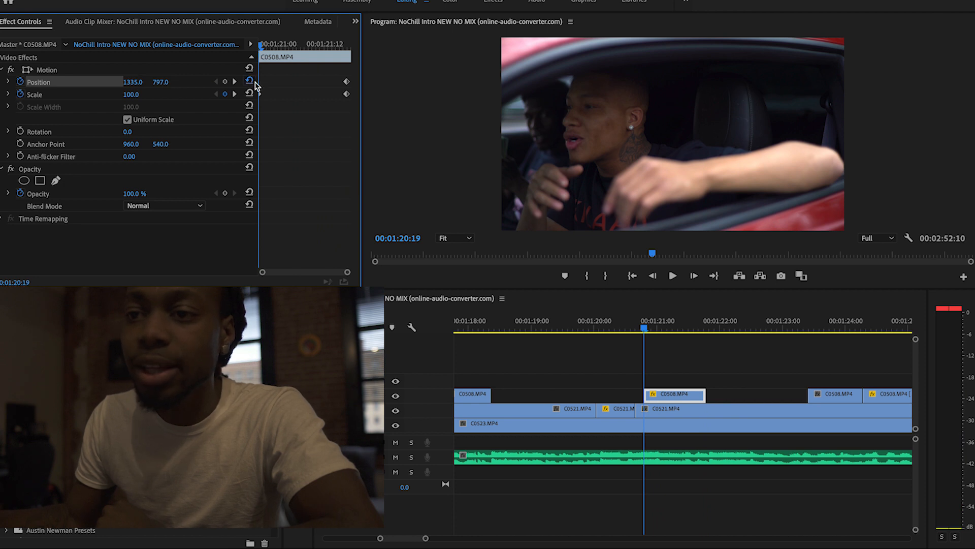
left_click(250, 81)
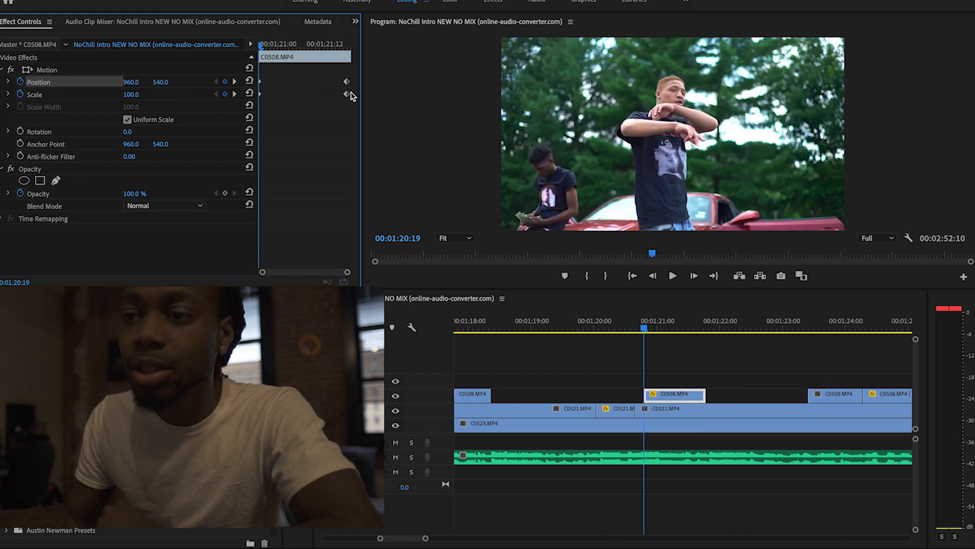
- Apply Ease In/Ease Out to C0508's zoom keyframes, preview it, and return to 01:21:03
right_click(346, 94)
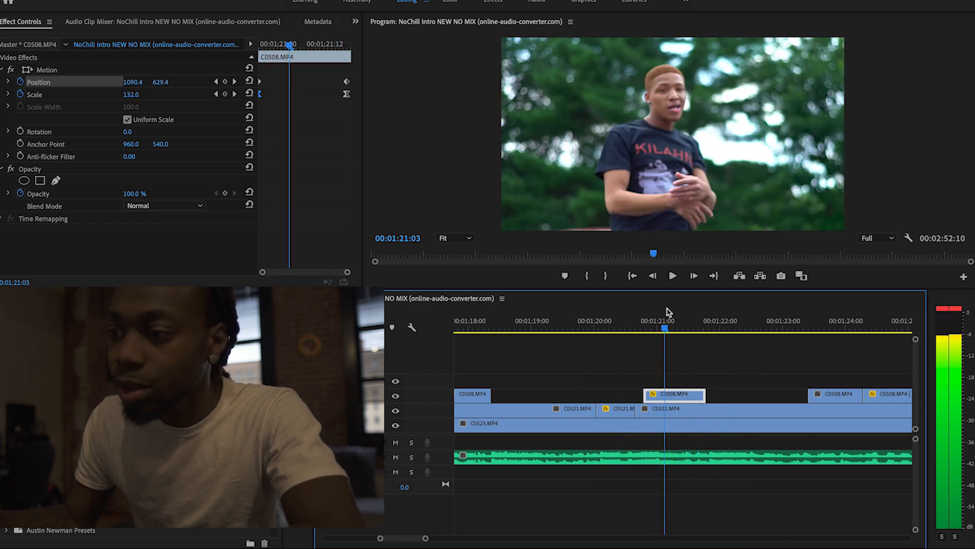
left_click(673, 275)
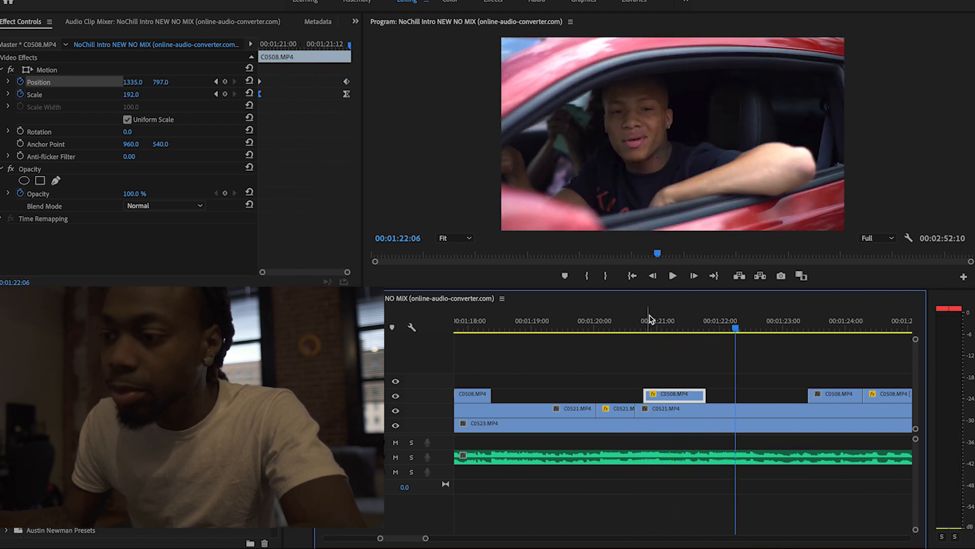
left_click(665, 321)
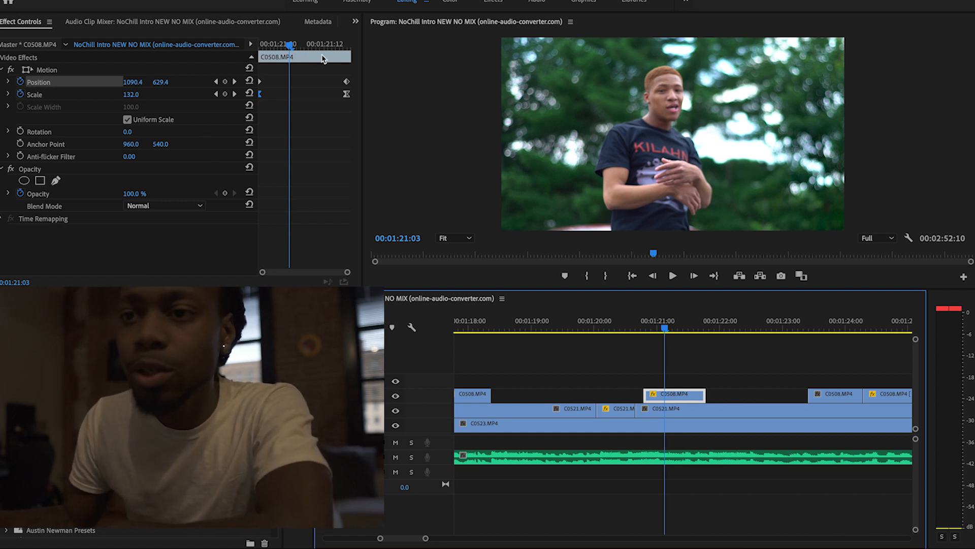
- Save C0508's Motion effect as the preset 'Zoom In' and locate it under Presets
right_click(47, 69)
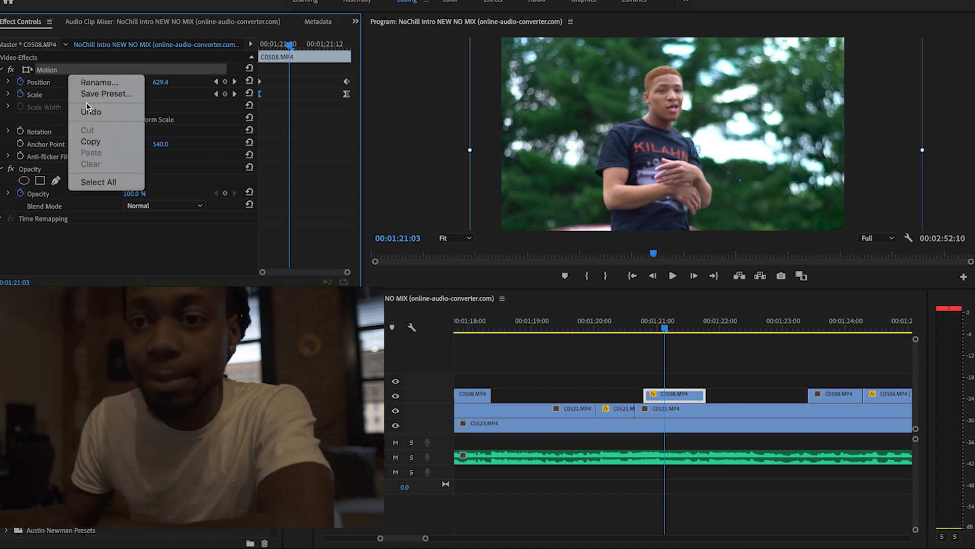
left_click(106, 93)
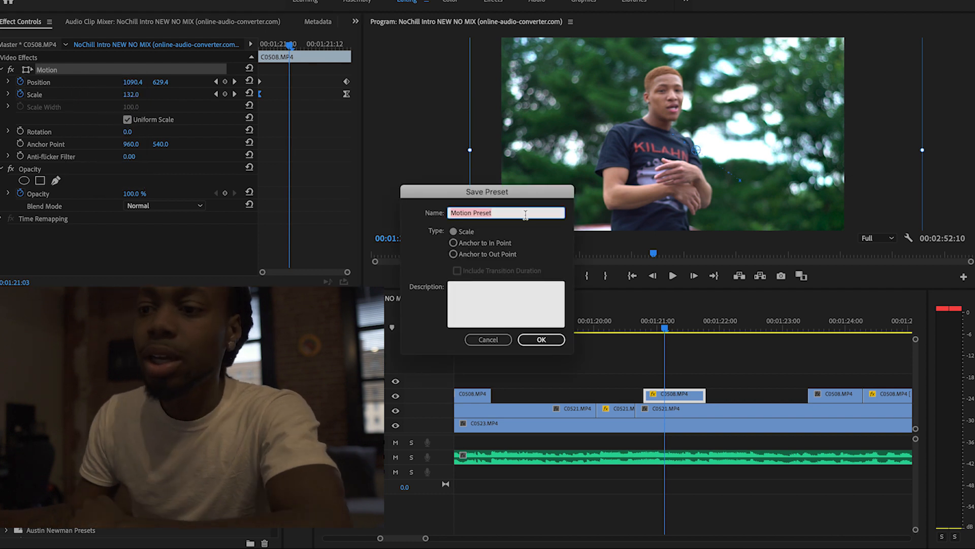
type("Zoom In")
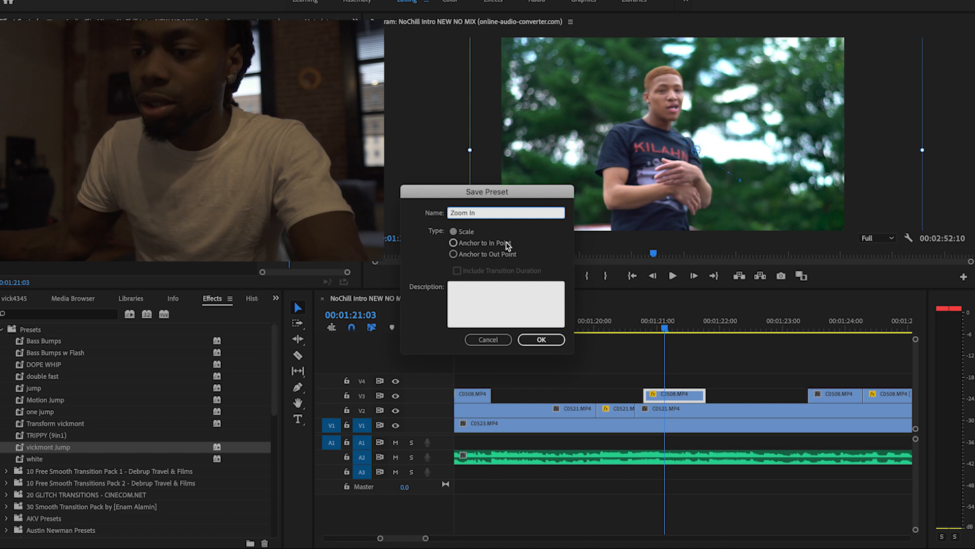
left_click(540, 339)
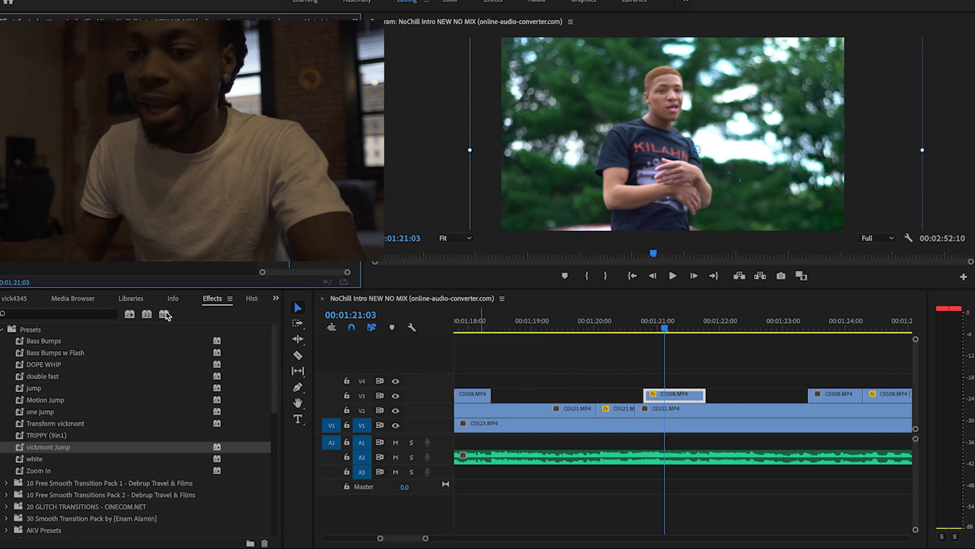
mouse_move(37, 471)
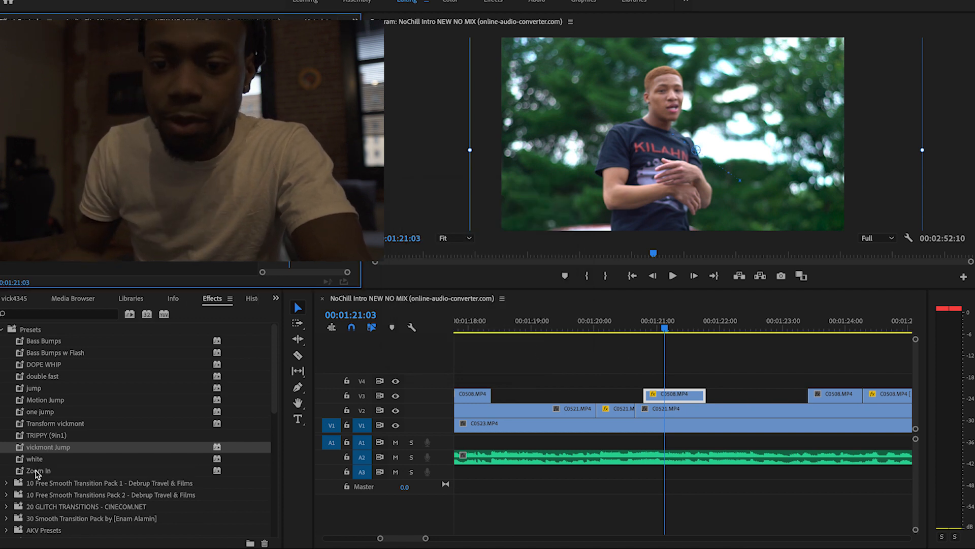
left_click(38, 470)
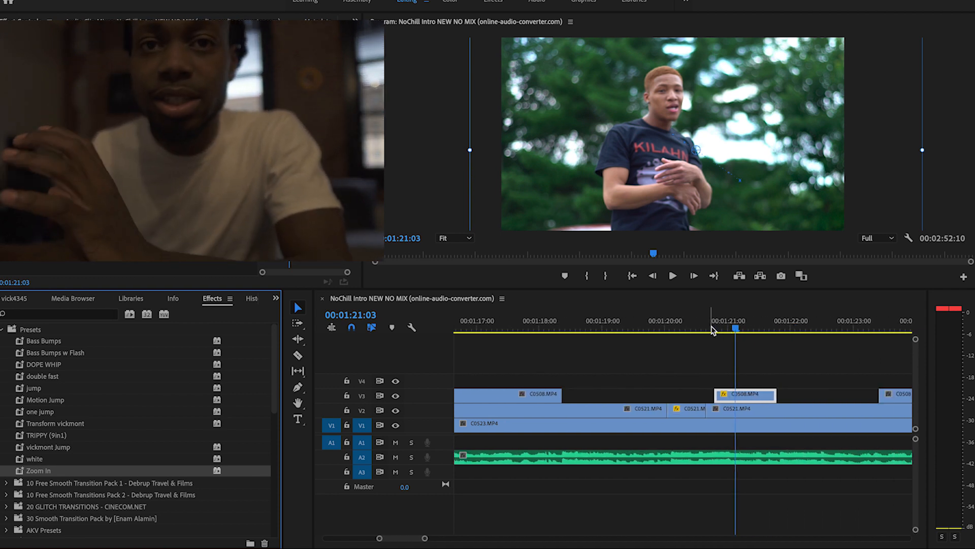
- Apply the Zoom In preset (Scale 192, Position 1335, 797) to the short C0508 clip near 1:17
left_click(712, 329)
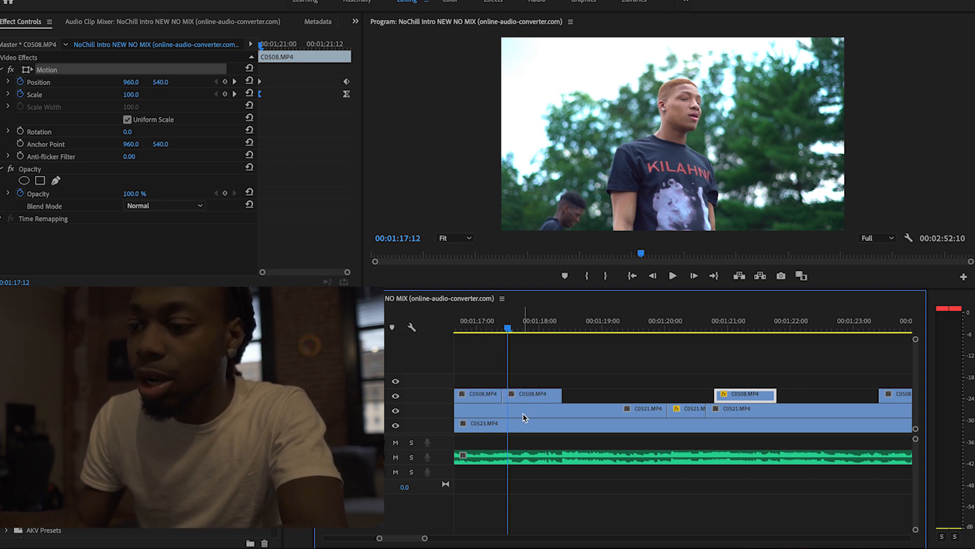
left_click(531, 394)
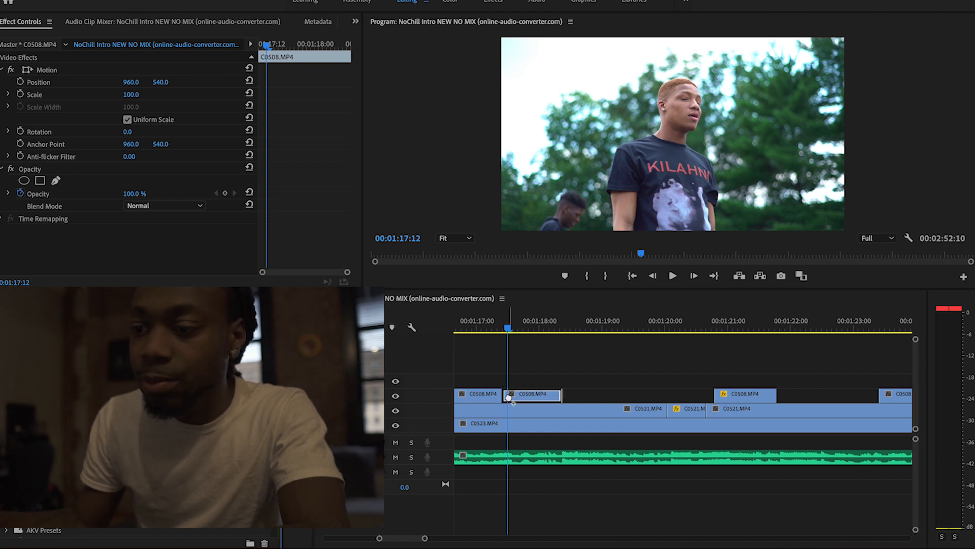
left_click(673, 275)
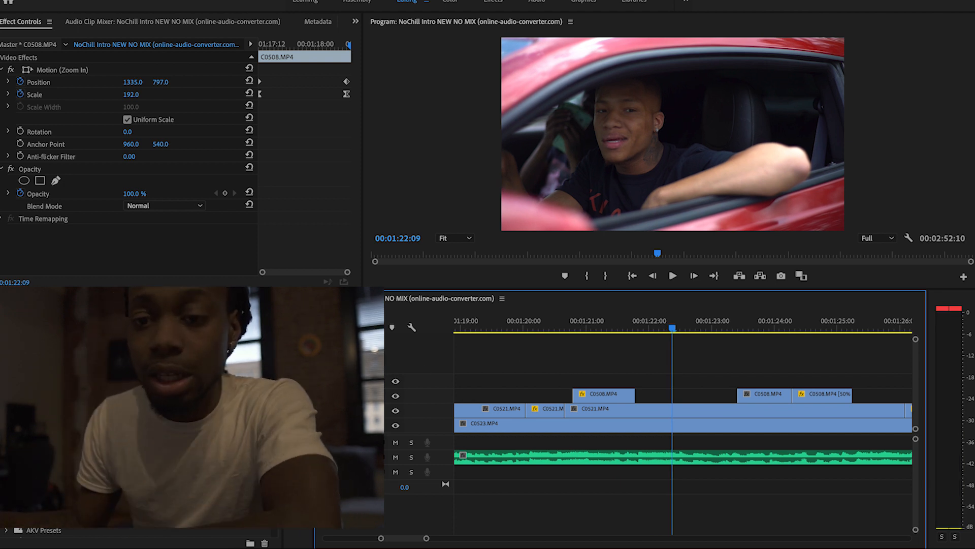
- Add Levels to the C0521 clip near 1:22, testing RGB White Input Level and restoring 255
left_click(212, 298)
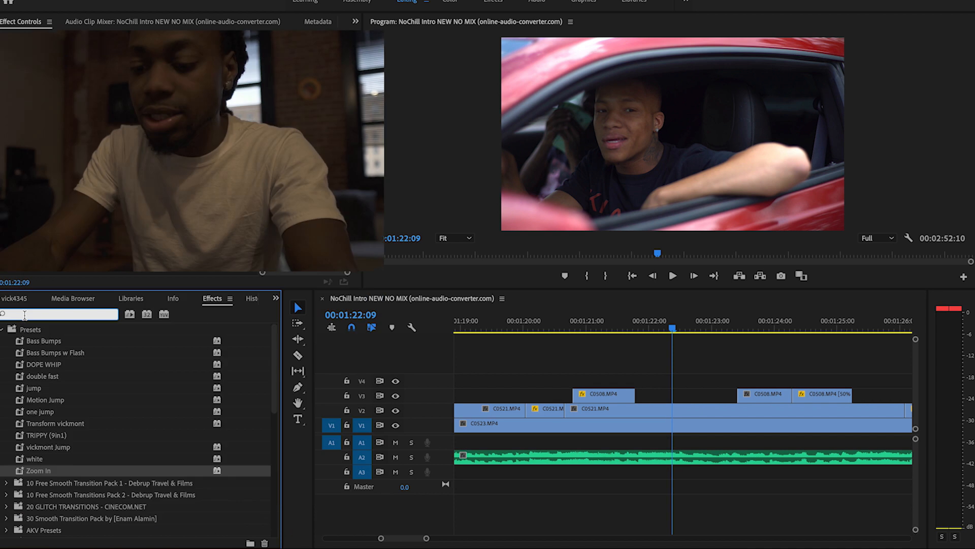
type("Level")
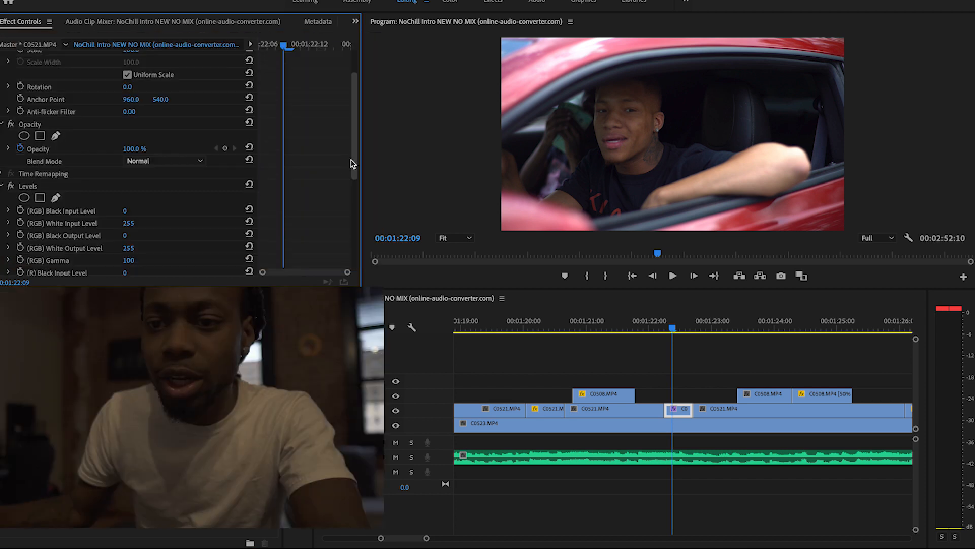
scroll("down", 3)
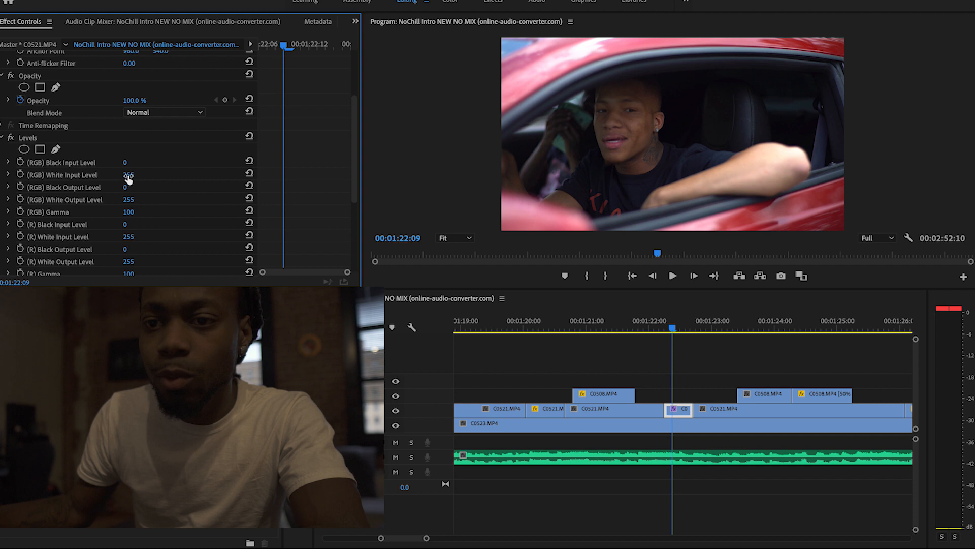
left_click_drag(128, 174, 94, 174)
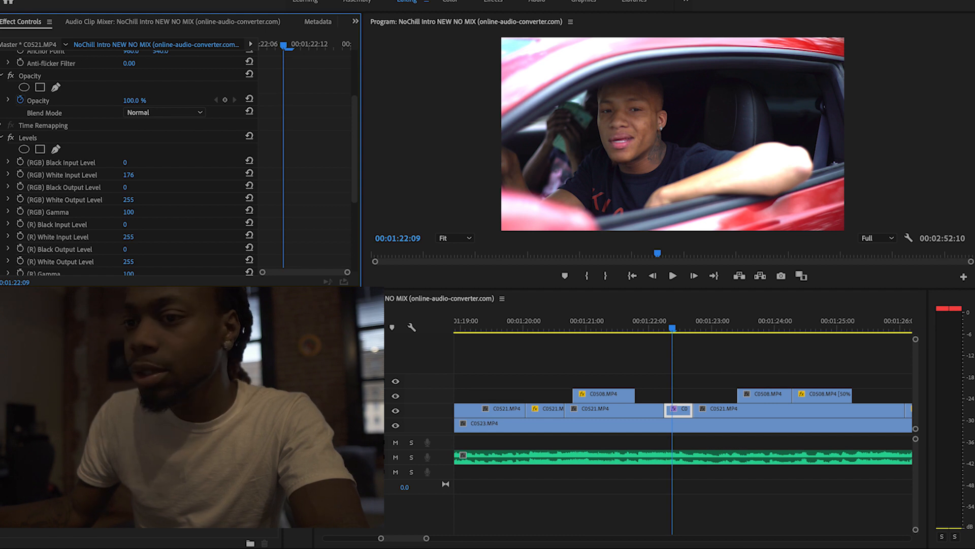
left_click_drag(129, 174, 134, 175)
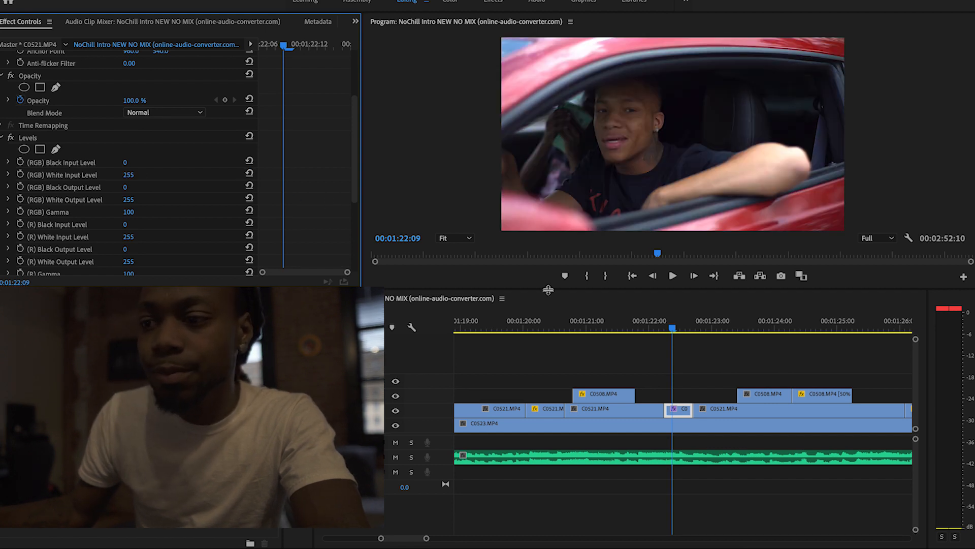
left_click(589, 327)
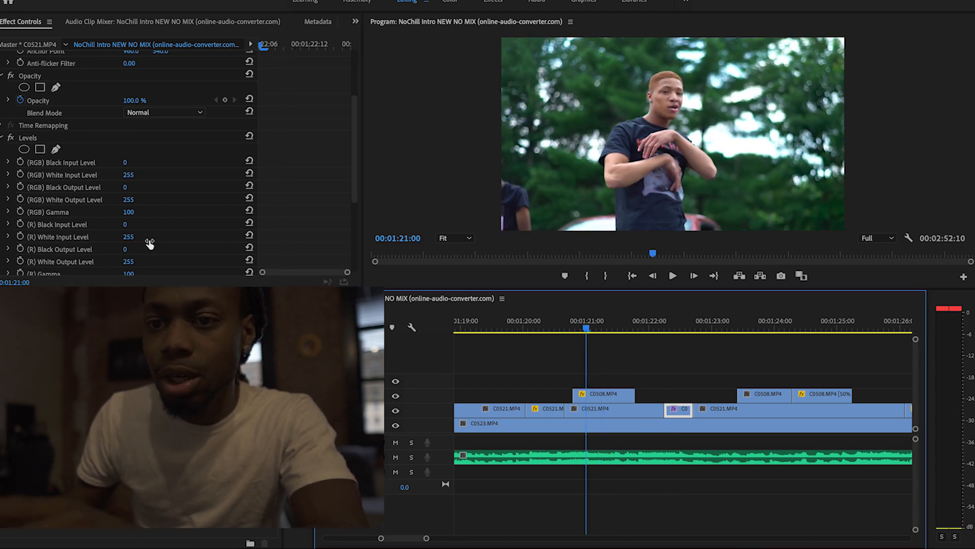
mouse_move(81, 144)
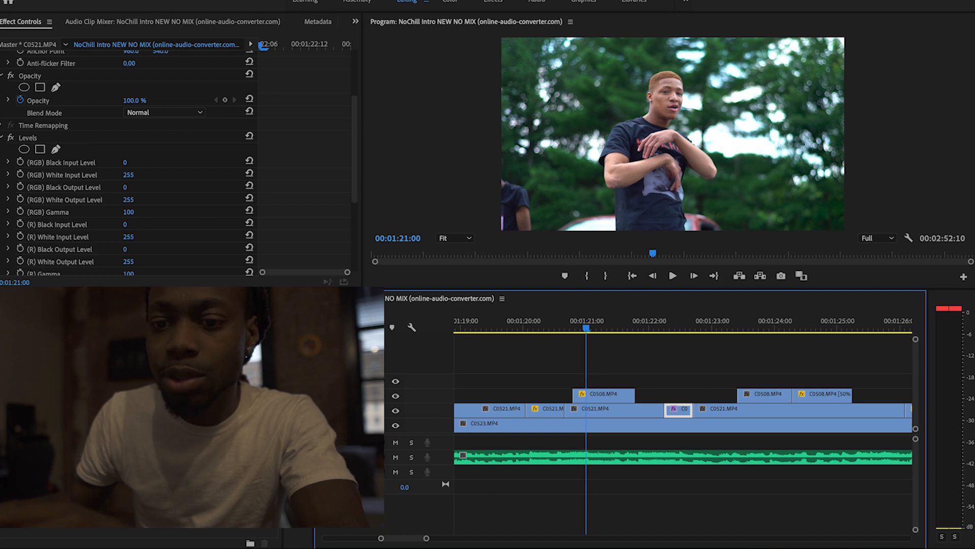
left_click(602, 394)
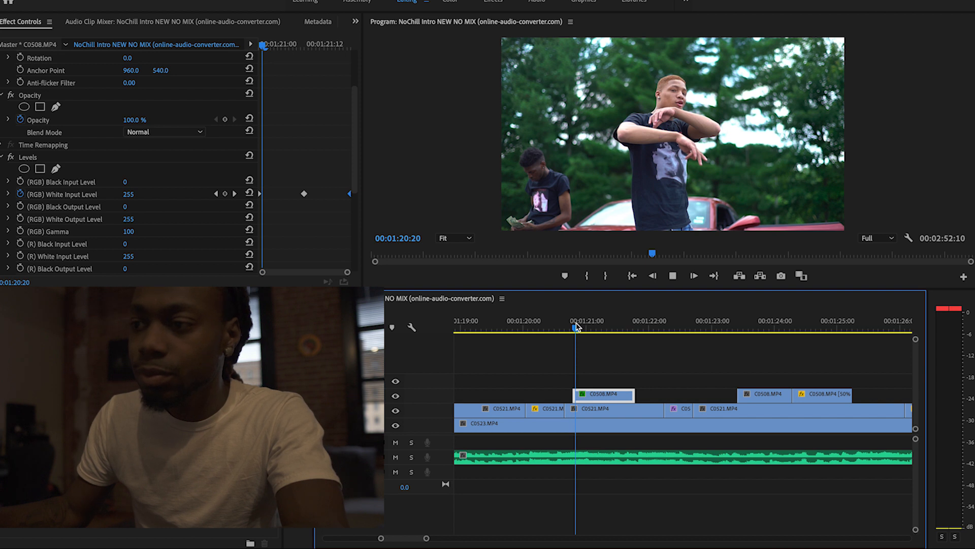
mouse_move(677, 289)
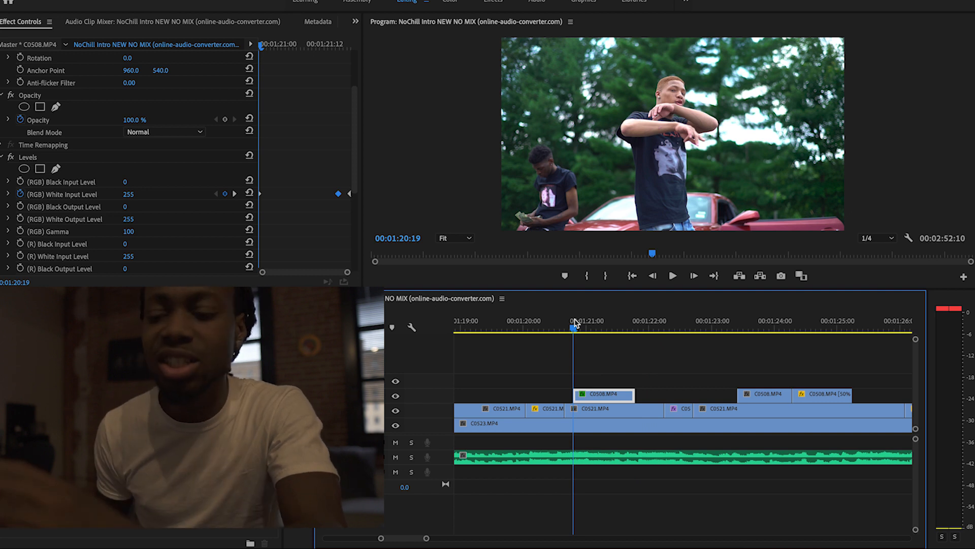
- Play back C0508's White Input flash (255 to 44) and move the playhead before it
left_click(673, 275)
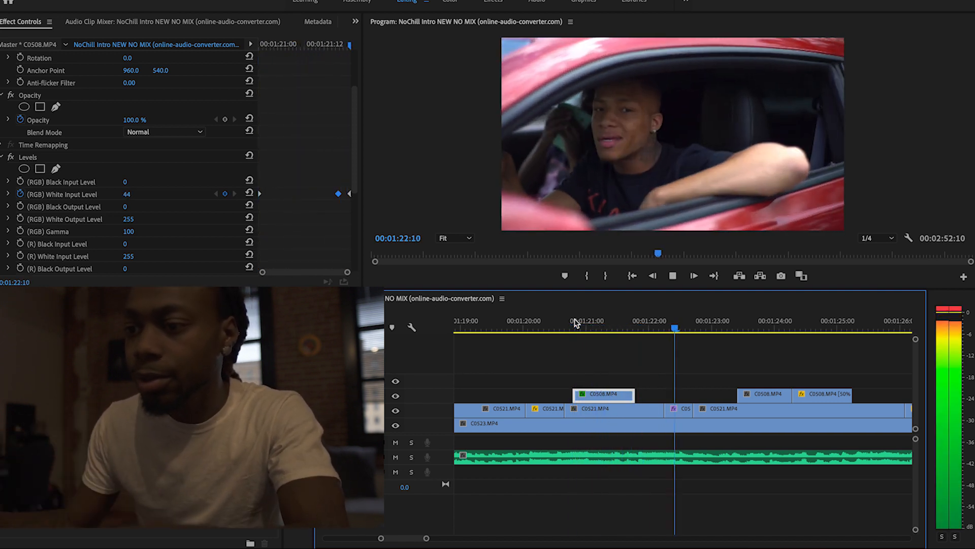
left_click(577, 321)
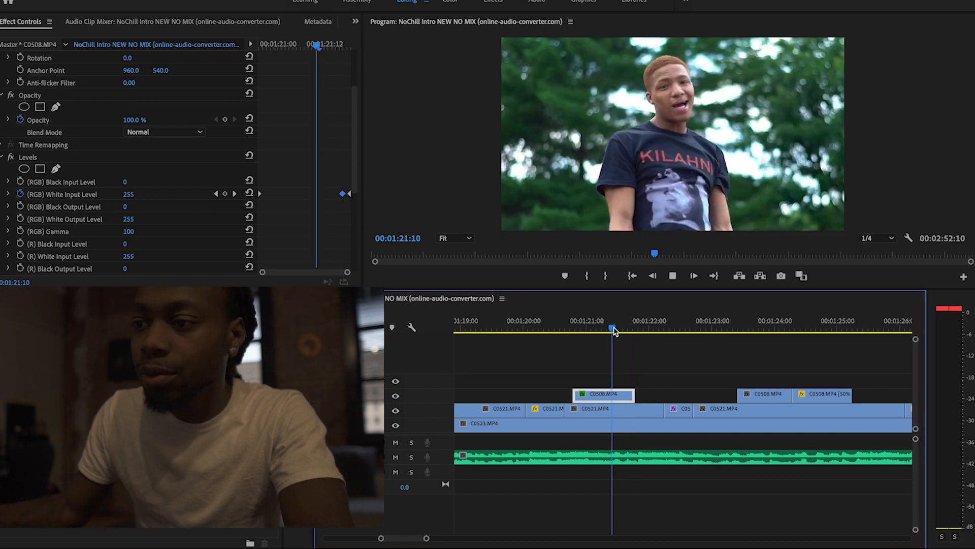
left_click(876, 238)
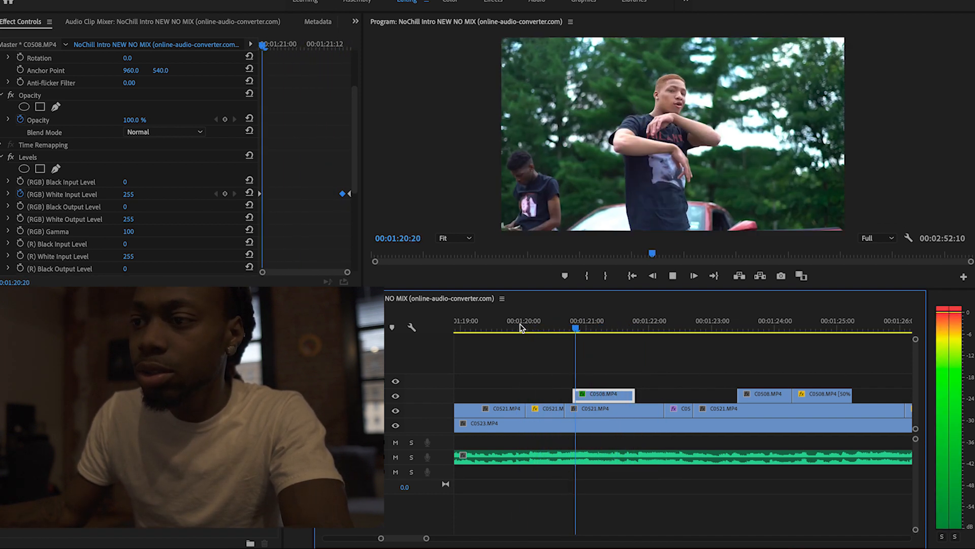
left_click(517, 328)
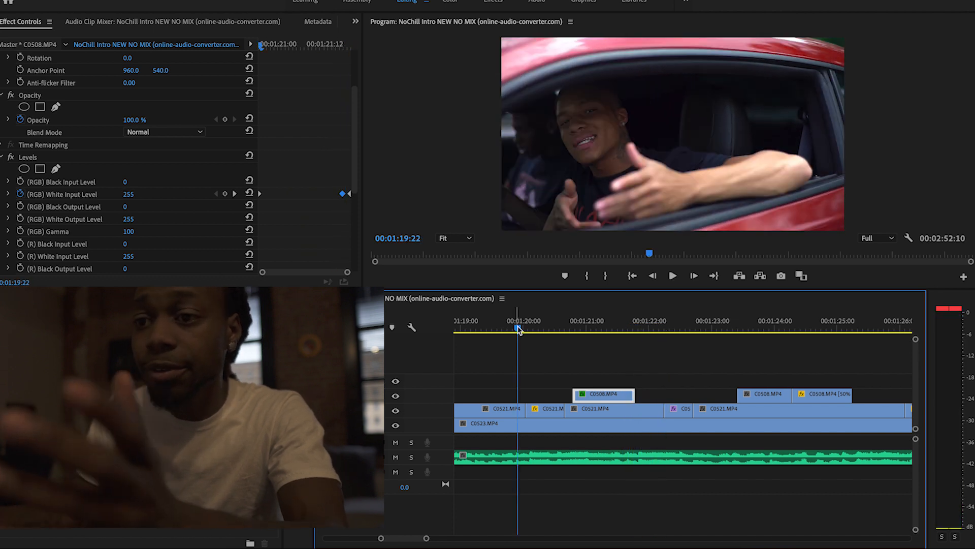
- Save C0508's keyframed Levels effect as a preset named 'FLASH'
right_click(27, 157)
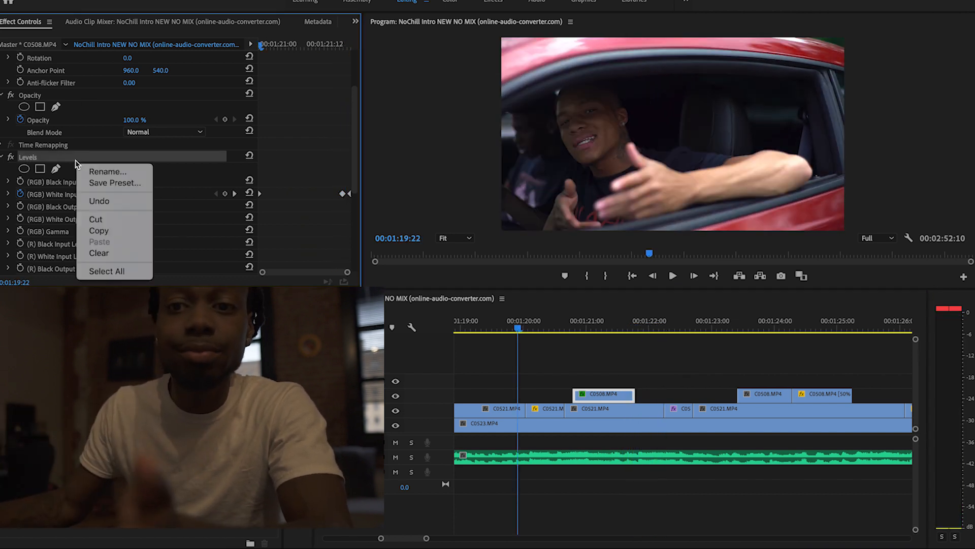
left_click(115, 183)
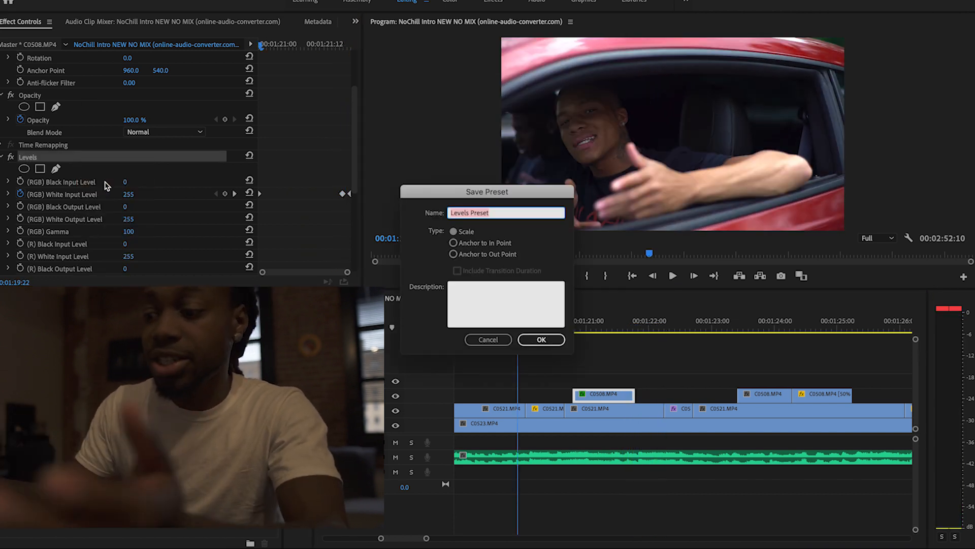
type("FLASH")
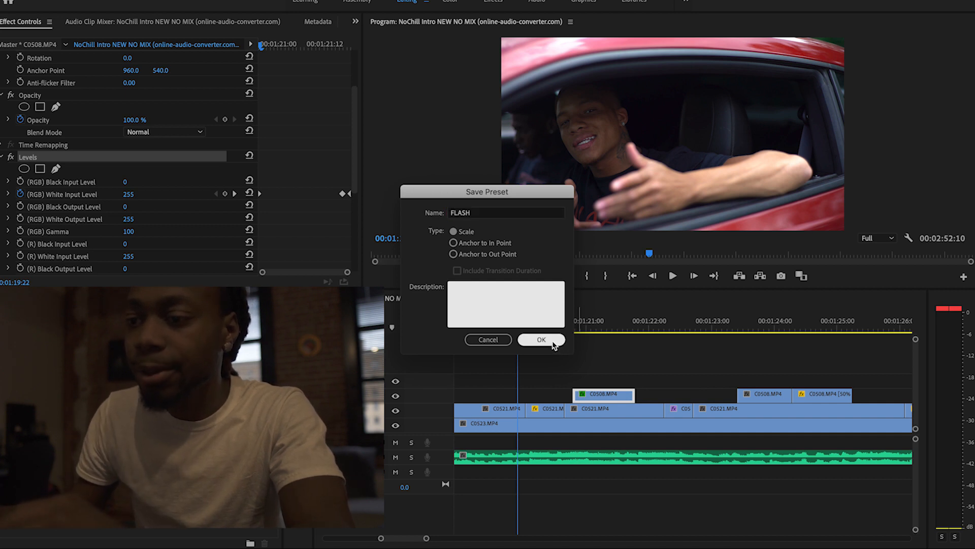
left_click(540, 340)
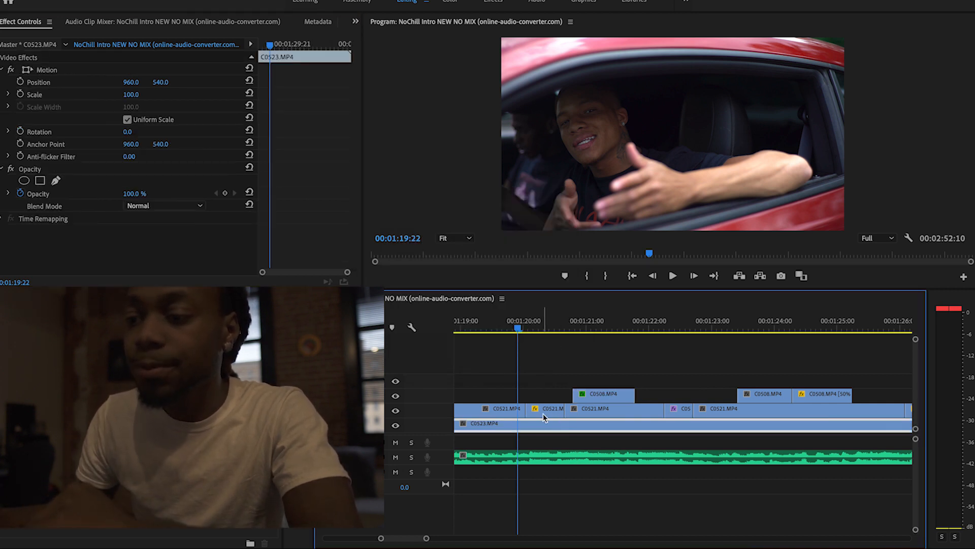
- Select the C0521 clip near 1:20 and align its White Input Level keyframes with its Scale keyframes
left_click(546, 408)
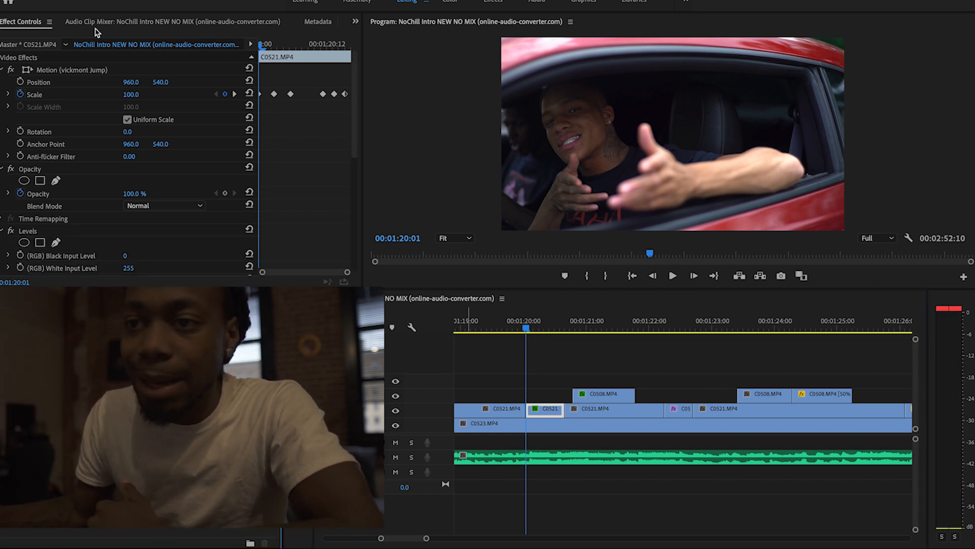
scroll("down", 3)
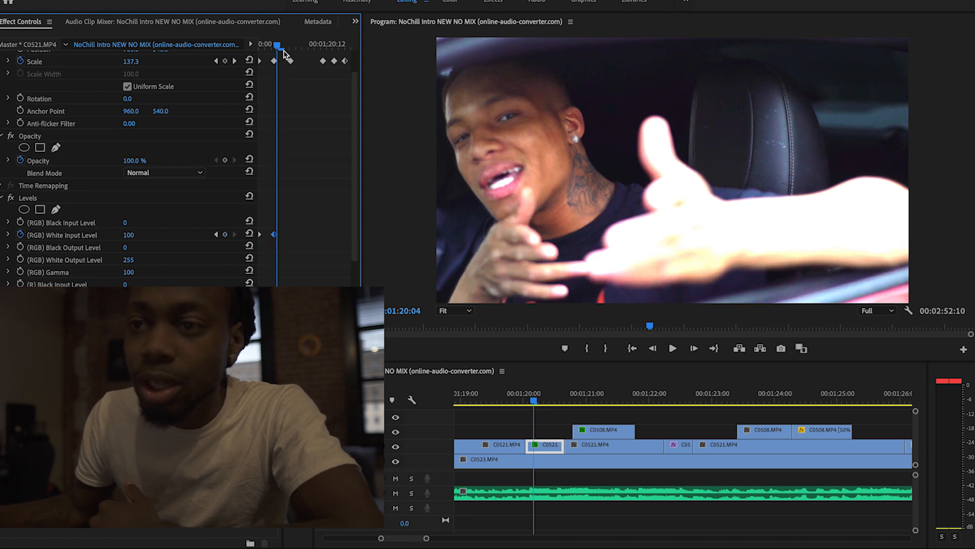
left_click_drag(278, 48, 291, 48)
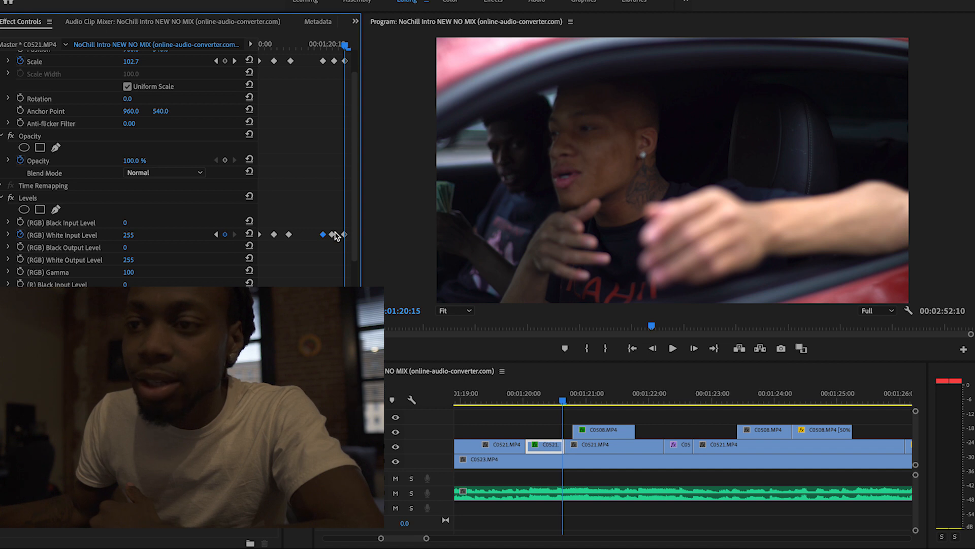
- Set Program Monitor playback resolution to 1/2 and play the edit from just before the flash
left_click(522, 393)
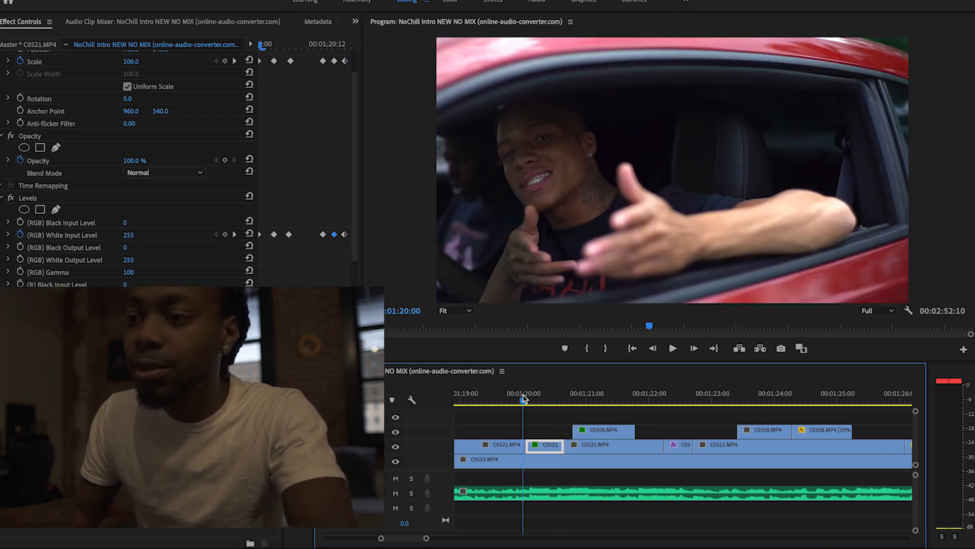
left_click(673, 349)
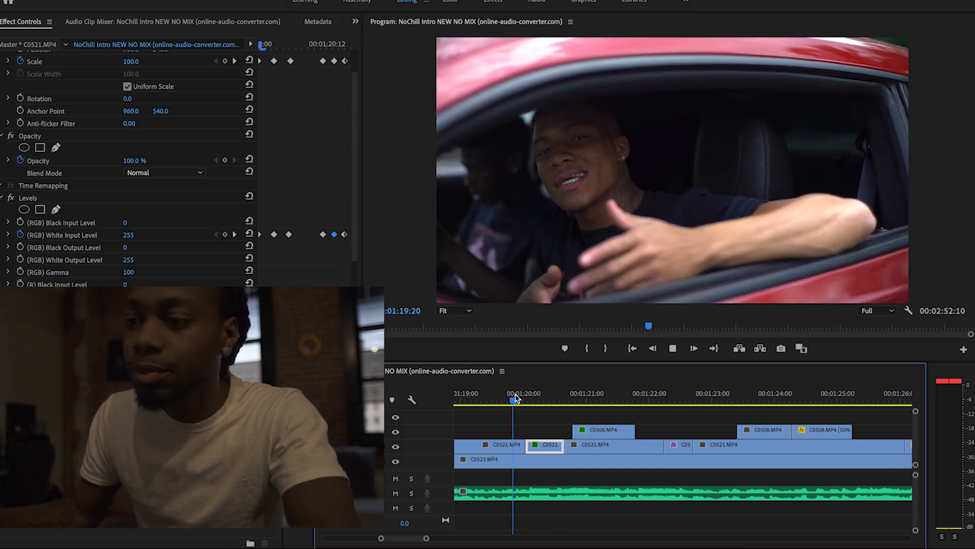
left_click(873, 310)
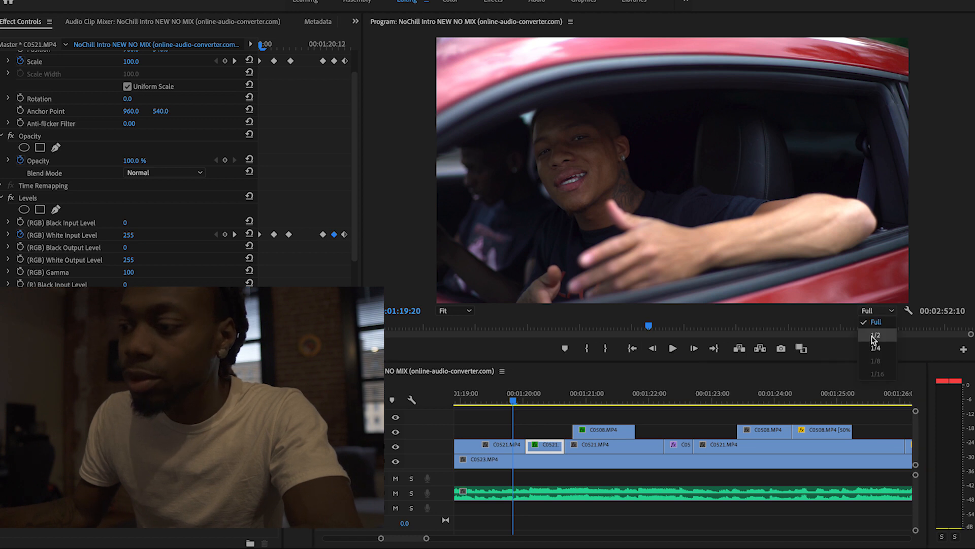
left_click(877, 334)
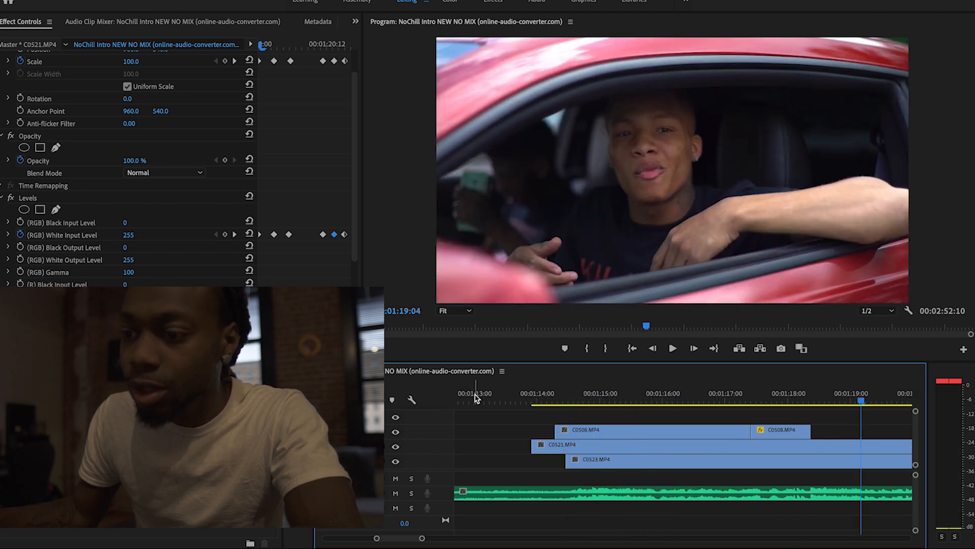
left_click(671, 348)
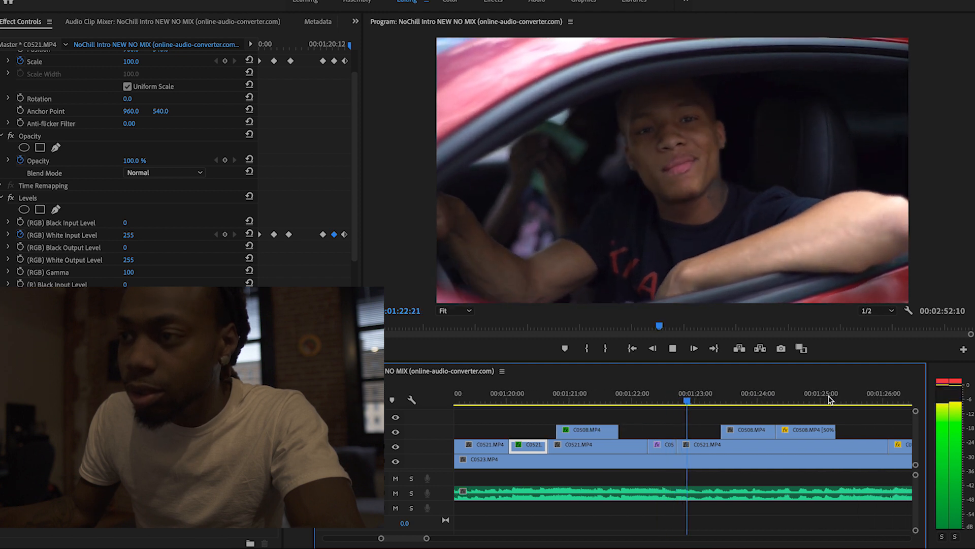
left_click(693, 348)
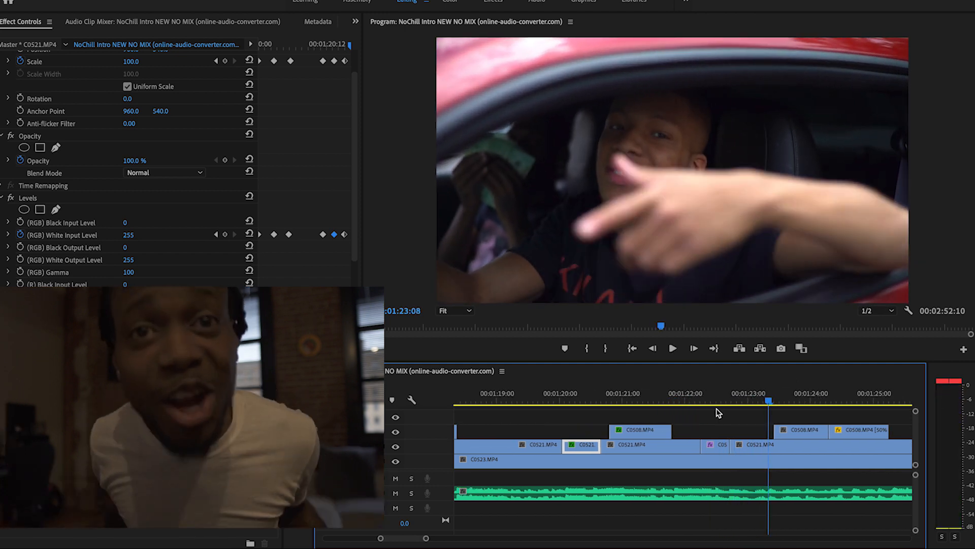